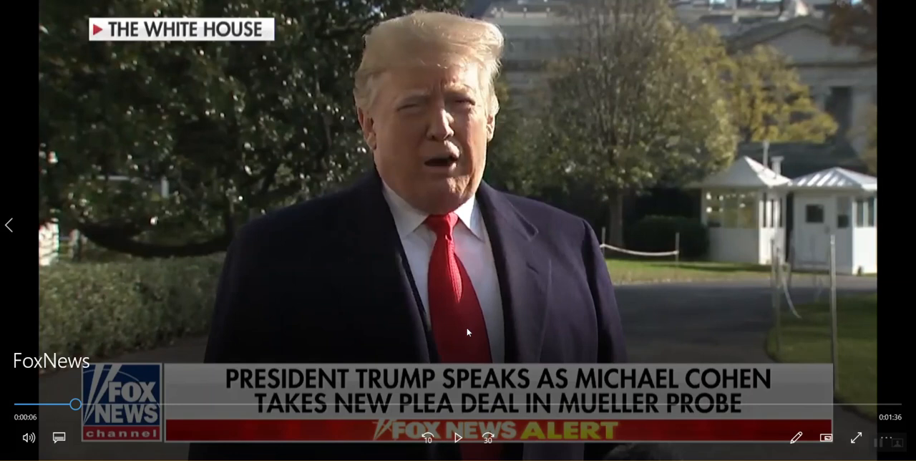
pyautogui.moveTo(454, 440)
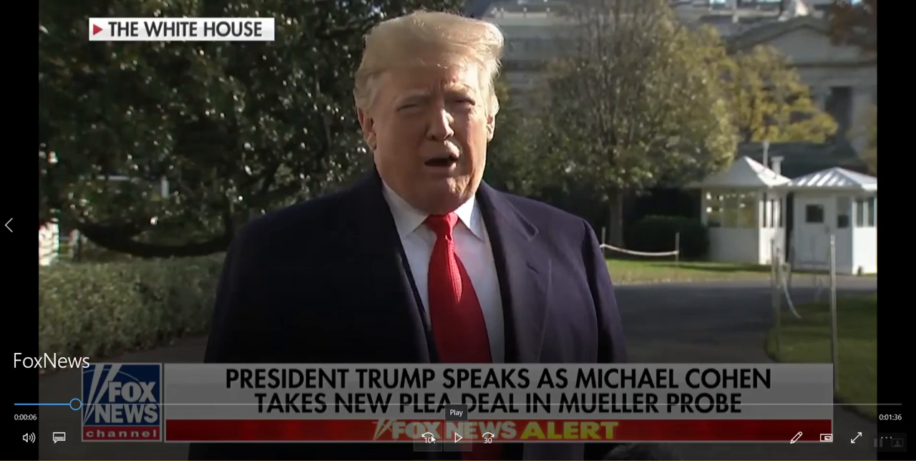
# Start the FoxNews video in Movies & TV to hear its unfiltered audio.
pyautogui.click(458, 438)
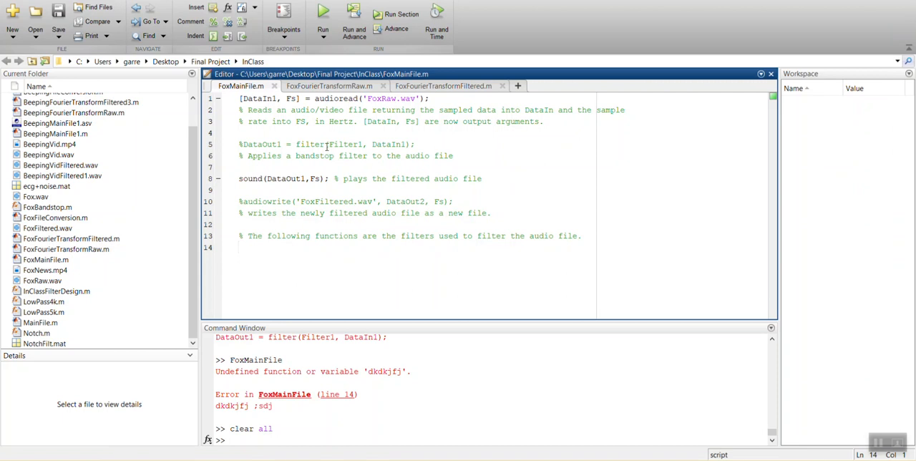
# Run FoxFourierTransformRaw.m to plot the unfiltered audio's frequency versus power.
pyautogui.click(328, 86)
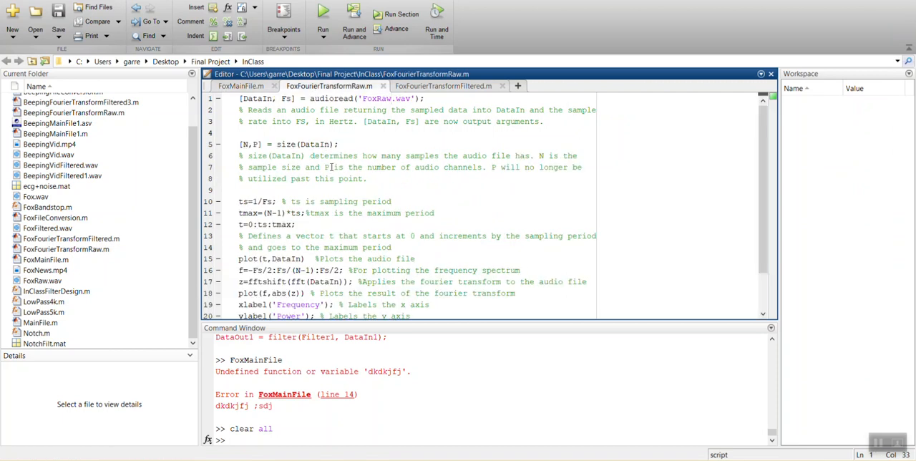
pyautogui.moveTo(445, 178)
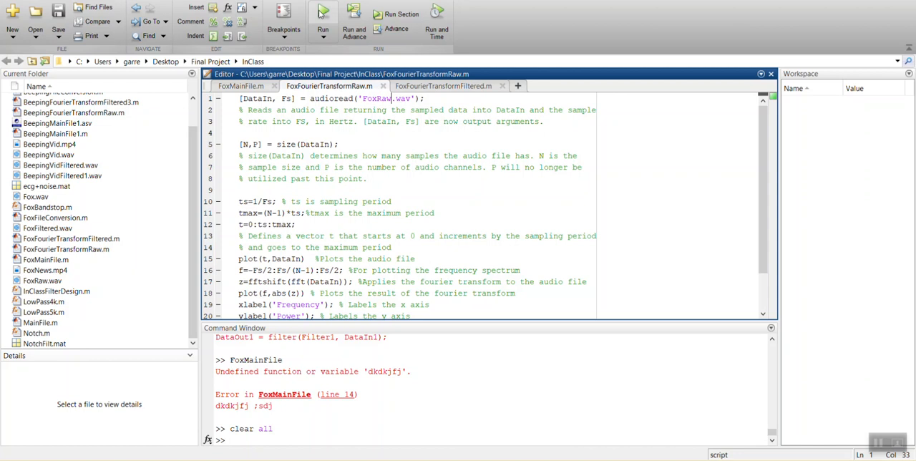
pyautogui.moveTo(321, 13)
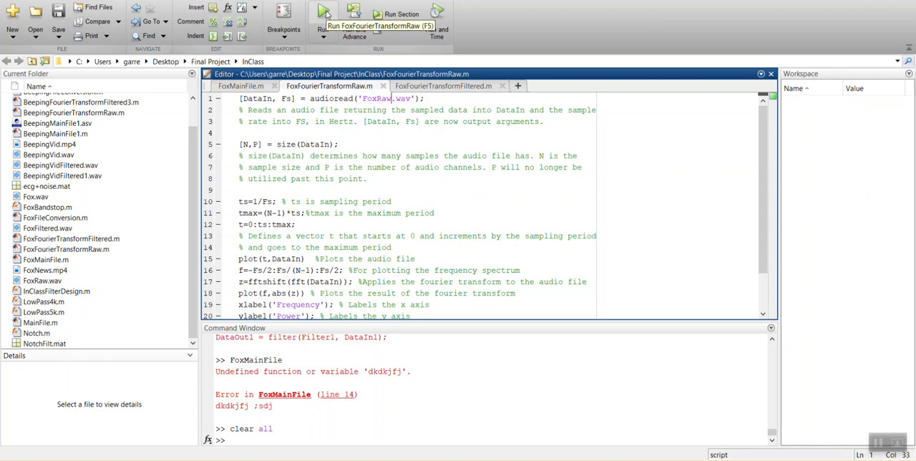
pyautogui.click(325, 14)
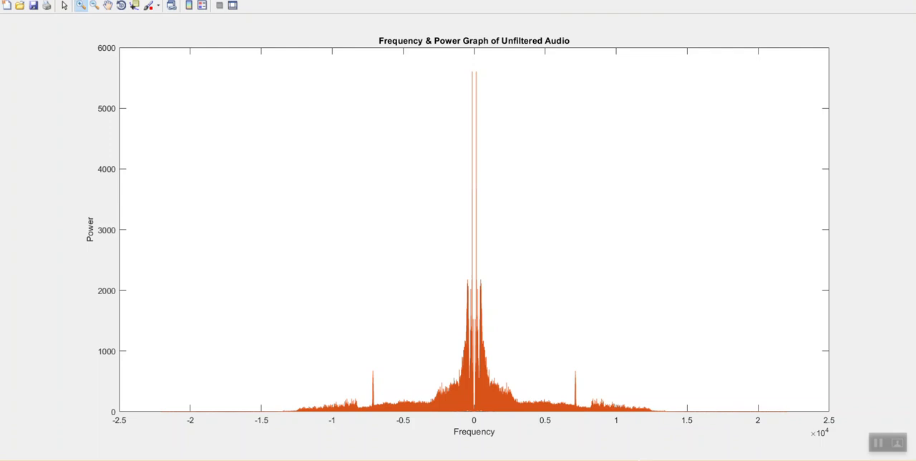
# Box-zoom the raw spectrum from about 3,500–10,000 Hz, then tightly around the 7,000 Hz spike.
pyautogui.moveTo(520, 351); pyautogui.dragTo(576, 386)
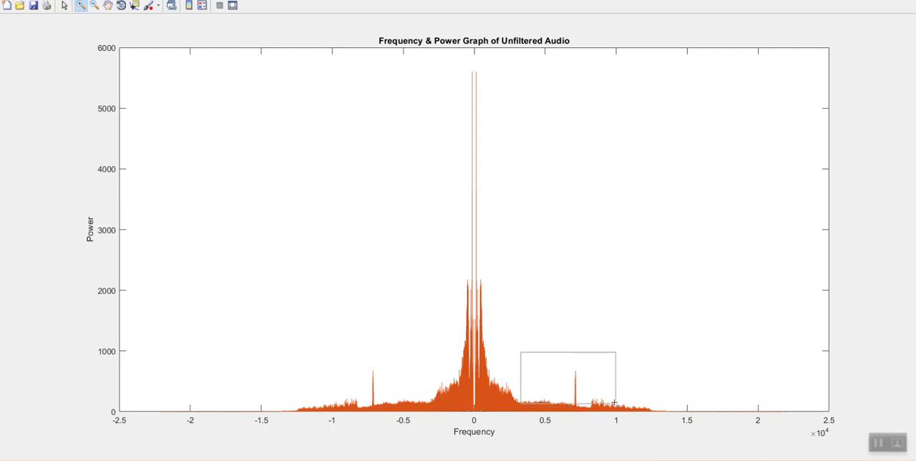
pyautogui.moveTo(519, 349); pyautogui.dragTo(615, 409)
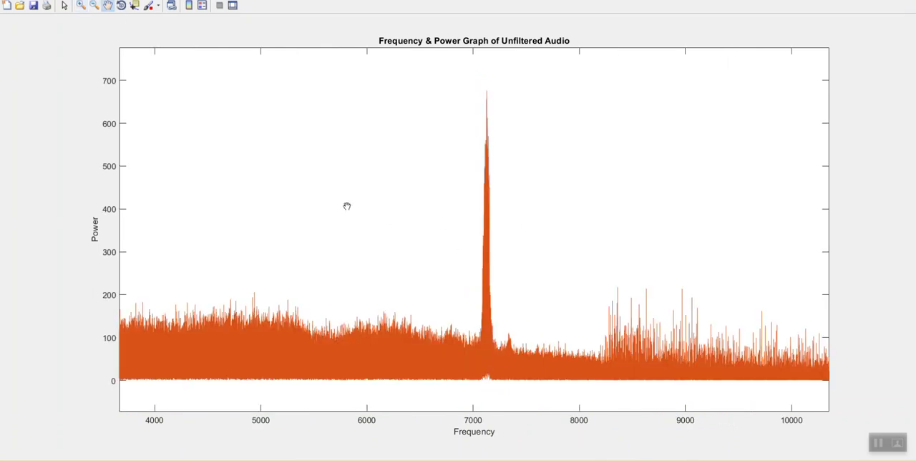
pyautogui.moveTo(370, 155)
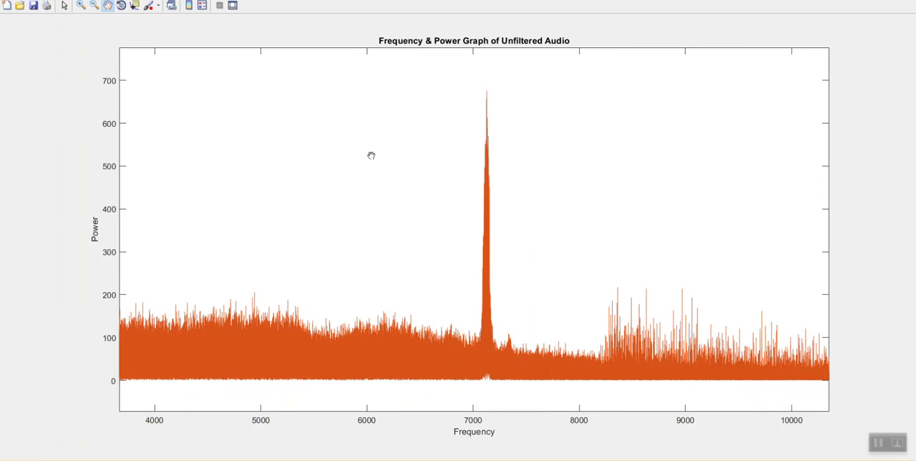
pyautogui.moveTo(82, 7)
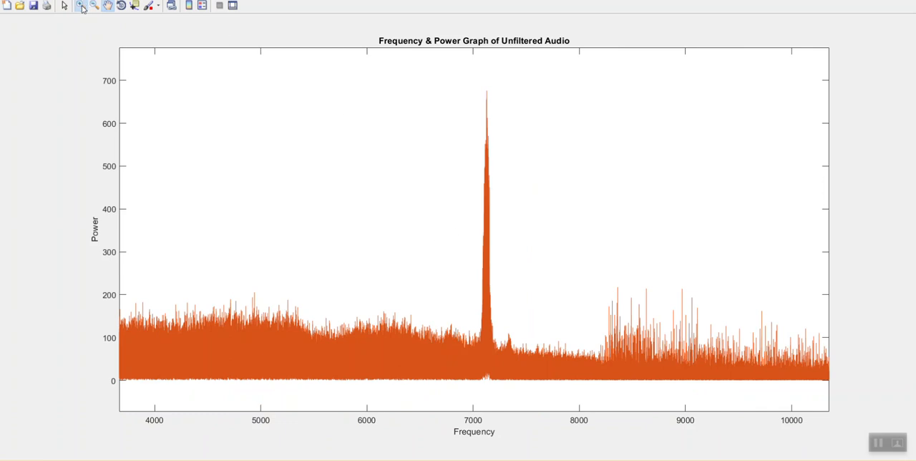
pyautogui.click(82, 5)
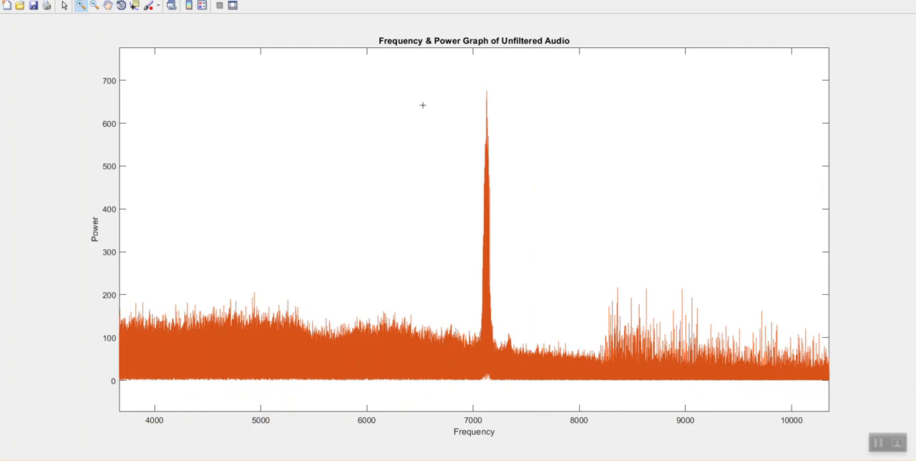
pyautogui.moveTo(439, 137)
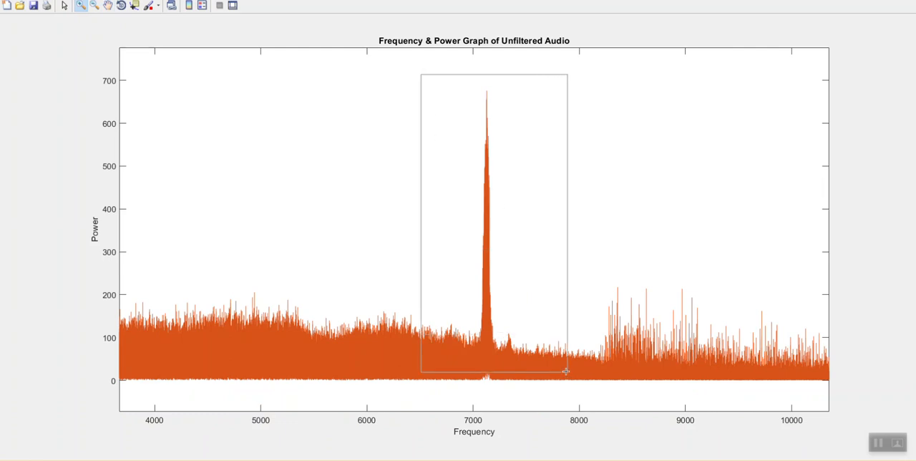
pyautogui.moveTo(421, 74); pyautogui.dragTo(566, 372)
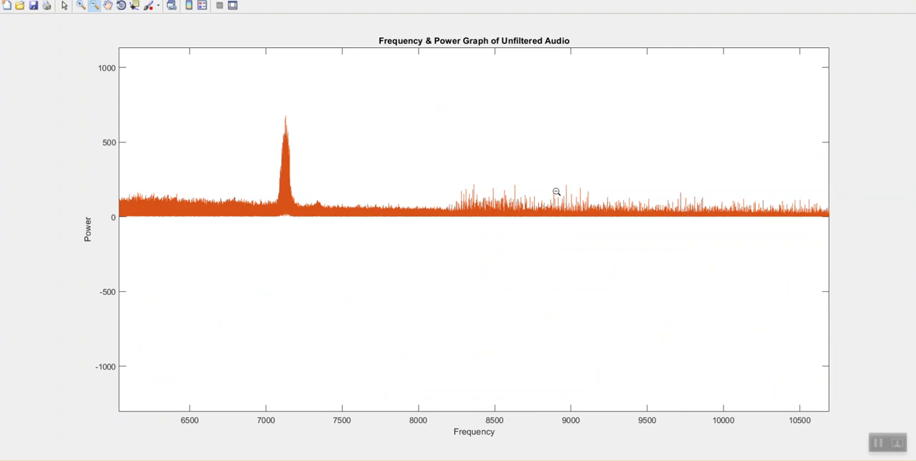
pyautogui.moveTo(168, 30)
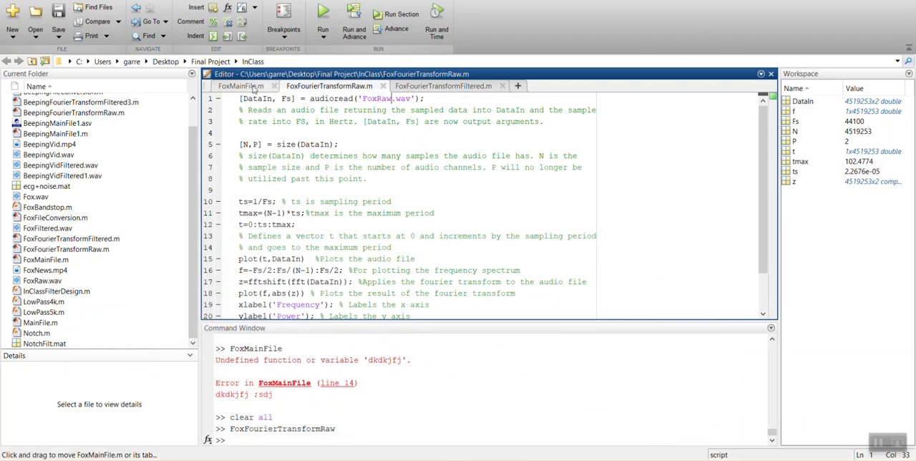
# From the FoxMainFile.m session, enter filterDesigner in the Command Window.
pyautogui.click(239, 86)
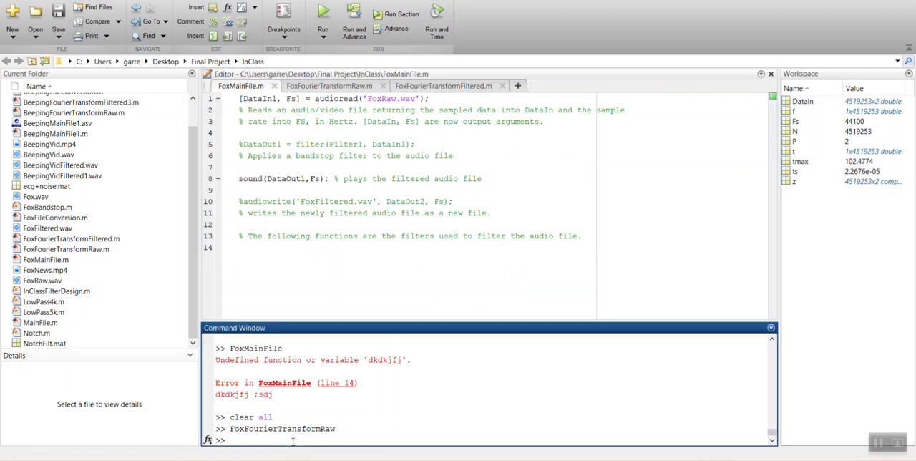
pyautogui.write('fu')
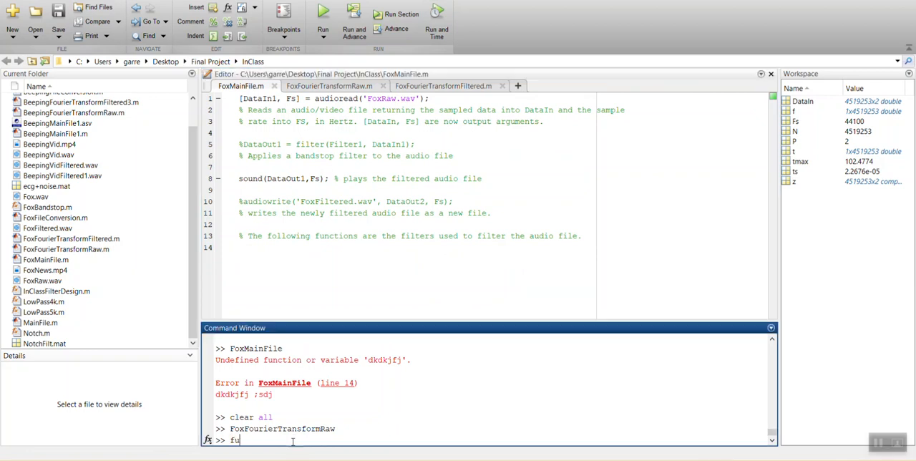
pyautogui.write('ilter')
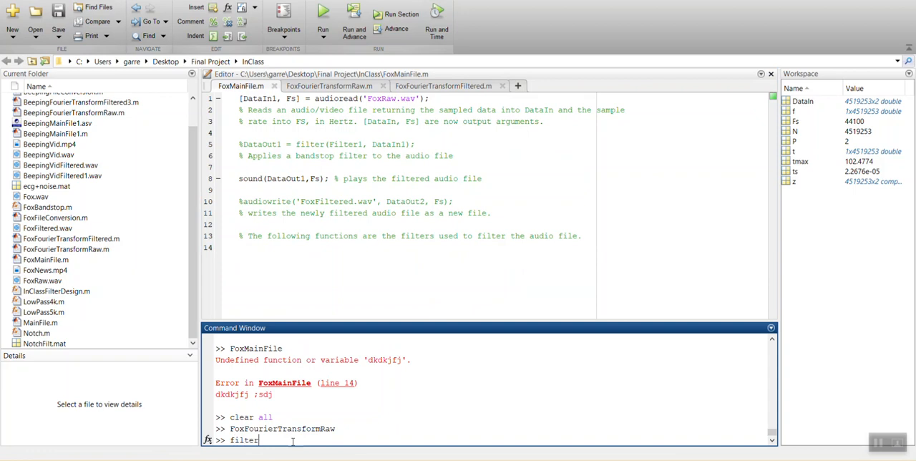
pyautogui.write('Desig')
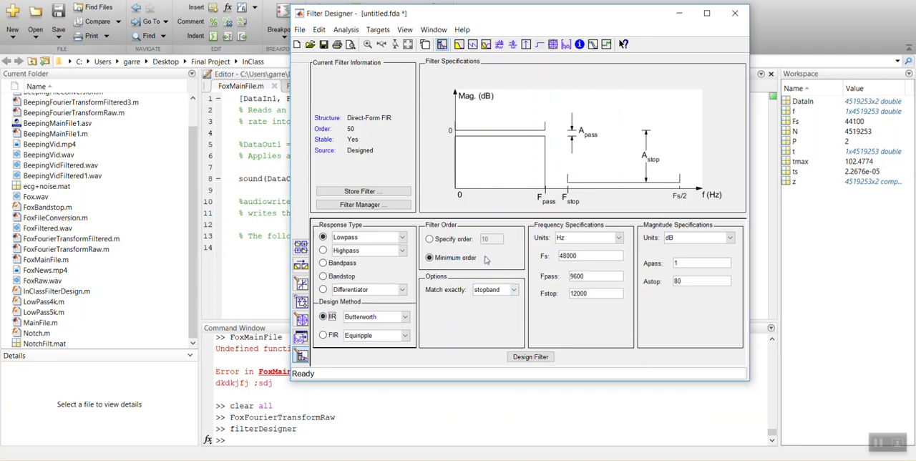
# Design a Butterworth lowpass with order 100, Fs 44100 Hz and cutoff 4000 Hz.
pyautogui.click(429, 239)
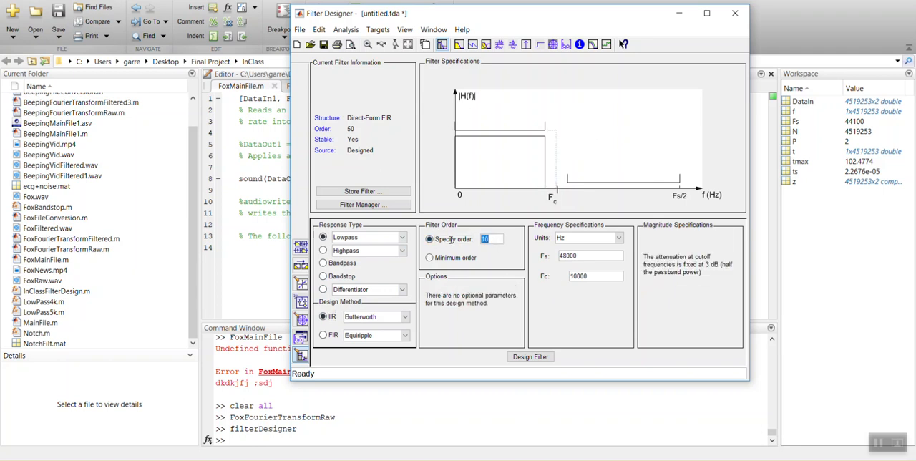
pyautogui.write('100')
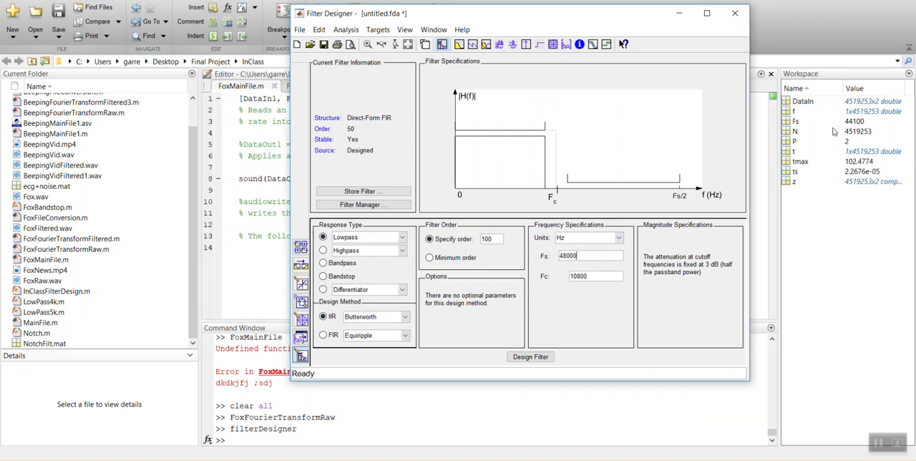
pyautogui.moveTo(793, 120)
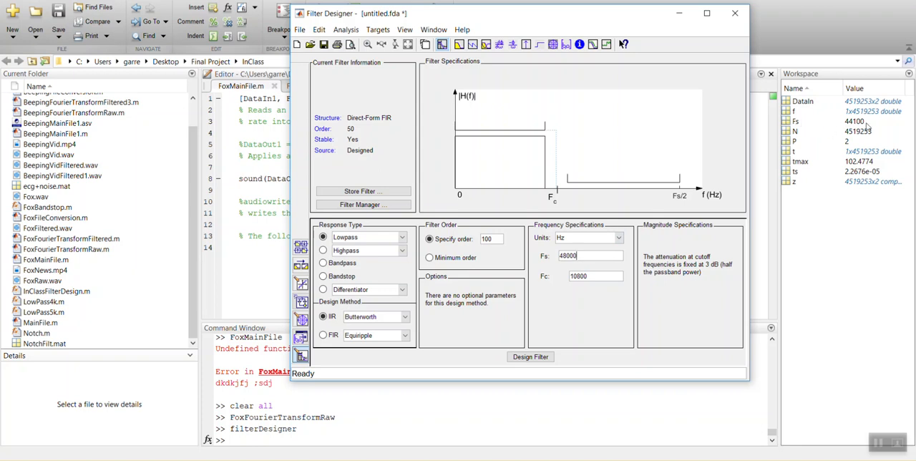
pyautogui.moveTo(867, 132)
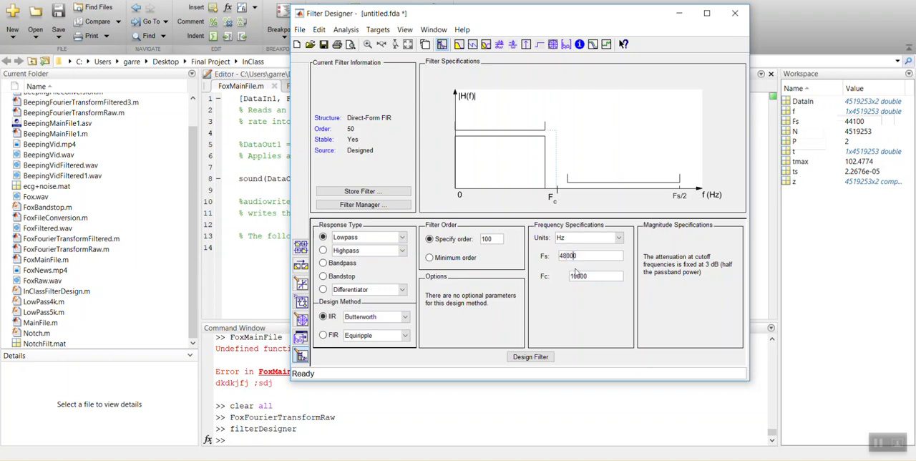
pyautogui.write('4')
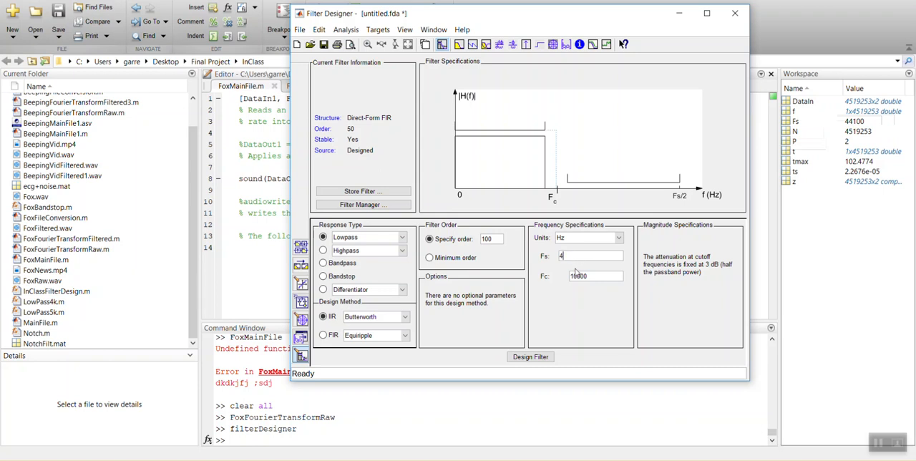
pyautogui.write('44100')
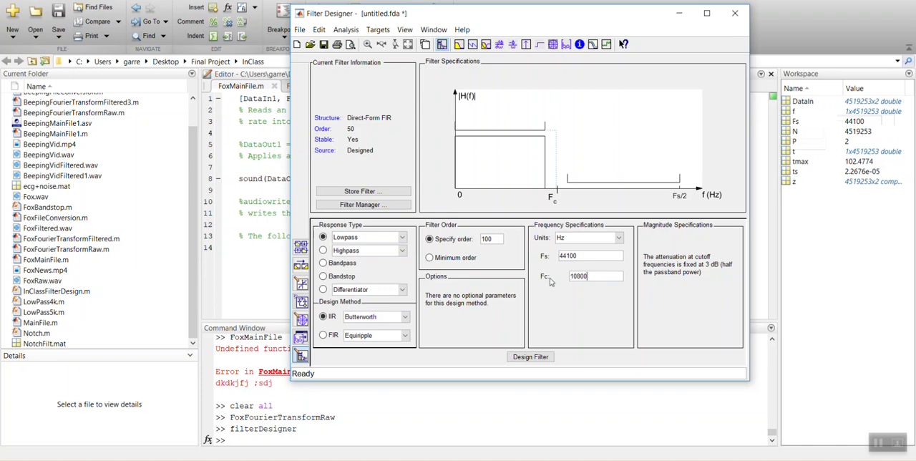
pyautogui.write('4000')
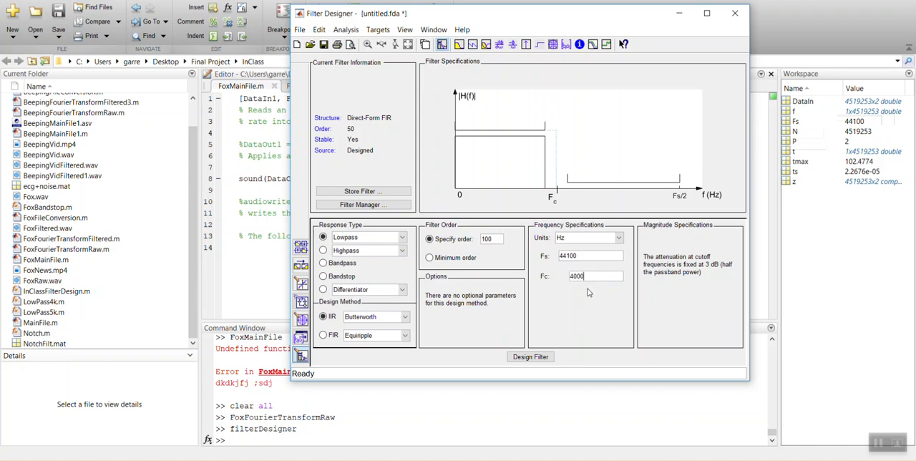
pyautogui.click(530, 356)
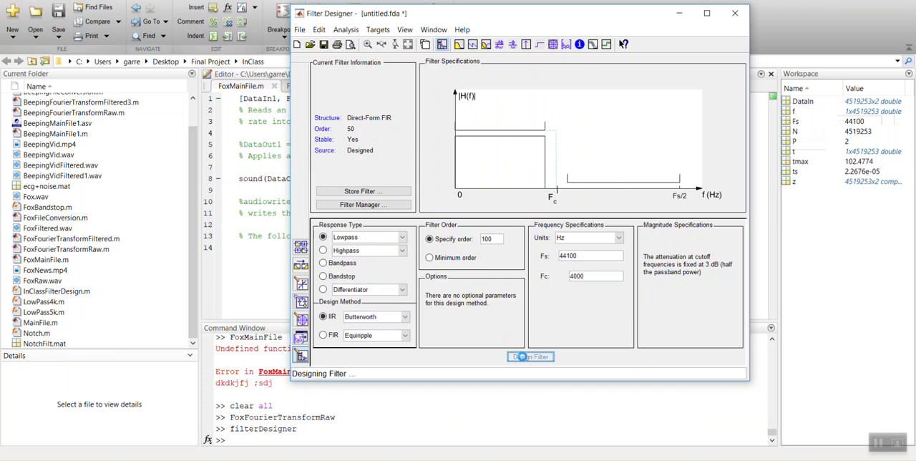
pyautogui.click(530, 357)
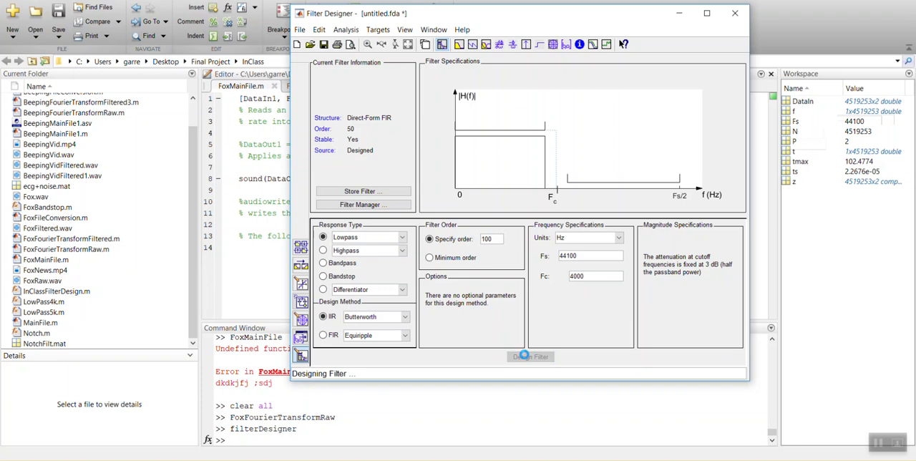
pyautogui.click(531, 357)
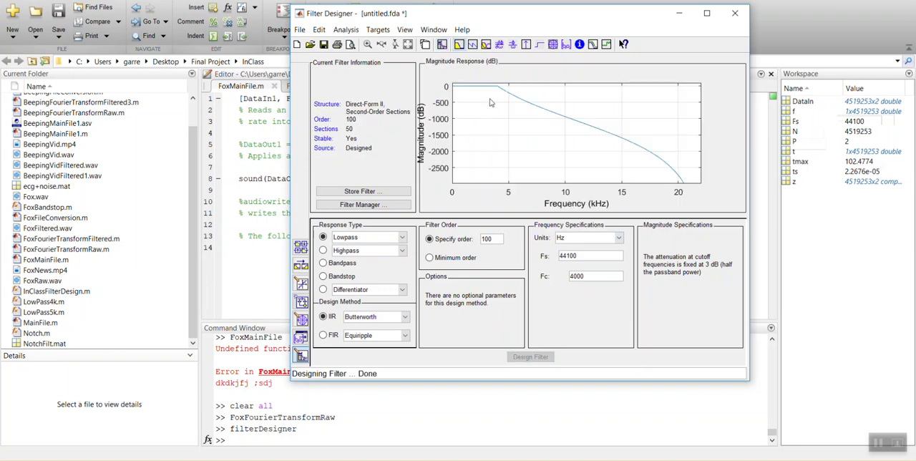
pyautogui.moveTo(512, 100)
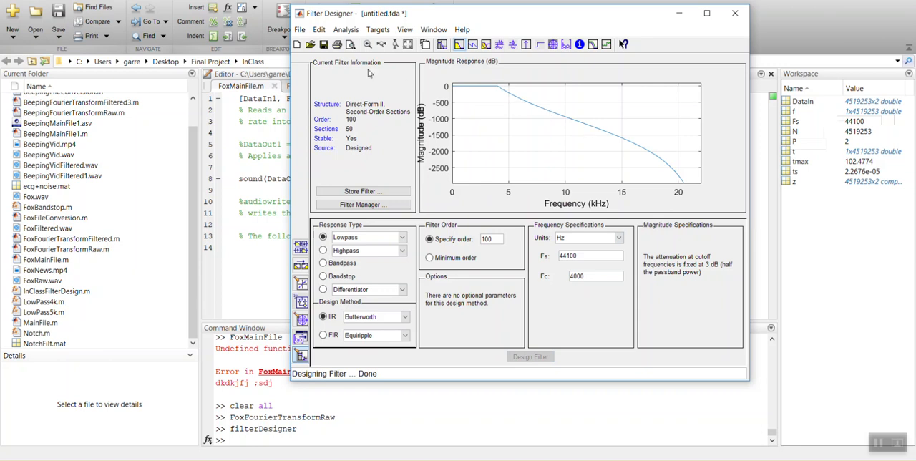
pyautogui.click(298, 29)
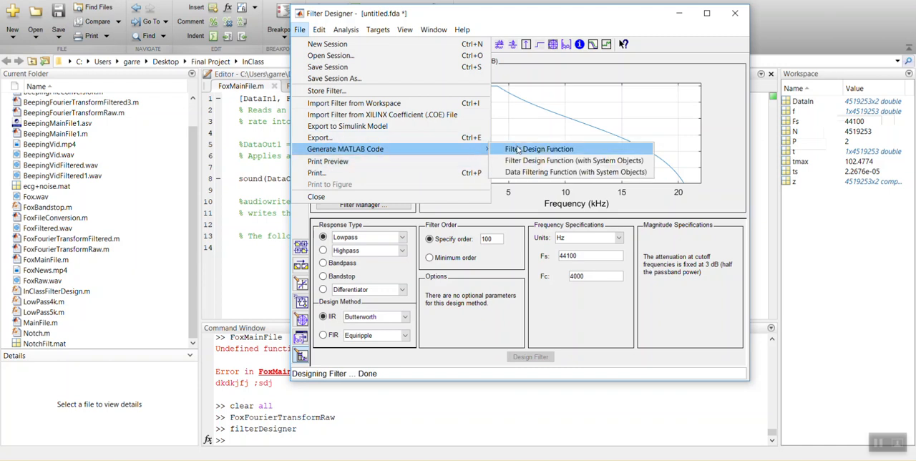
# Generate the design as a MATLAB function saved as LowPass4k.m, replacing the old file.
pyautogui.click(539, 149)
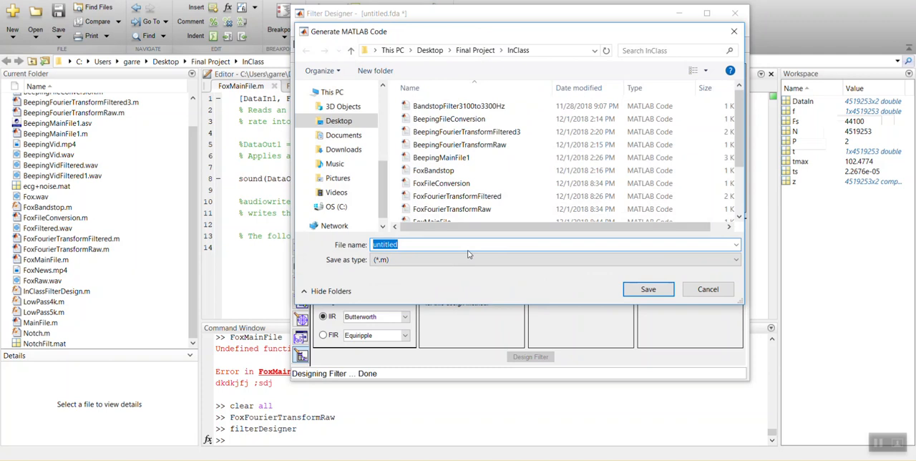
pyautogui.write('Lowp')
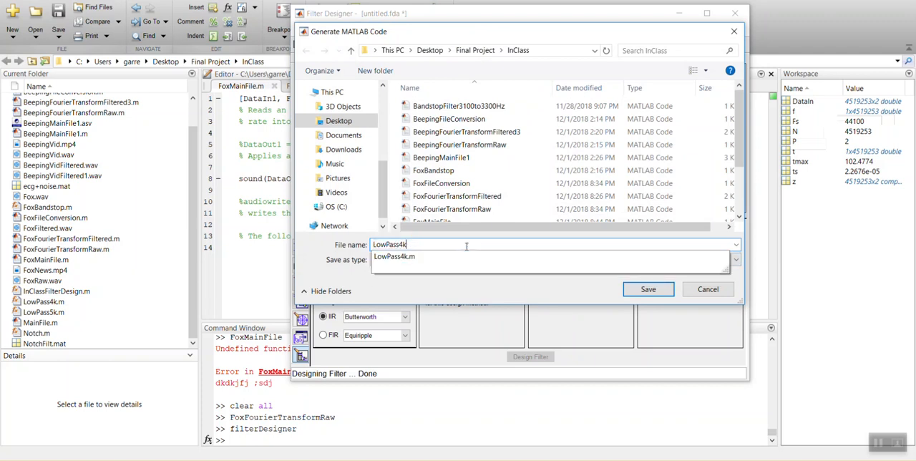
pyautogui.click(648, 288)
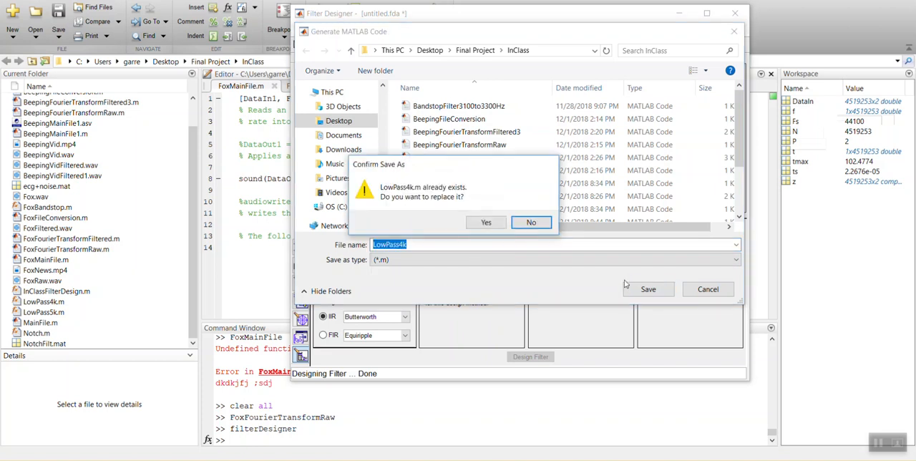
pyautogui.click(486, 221)
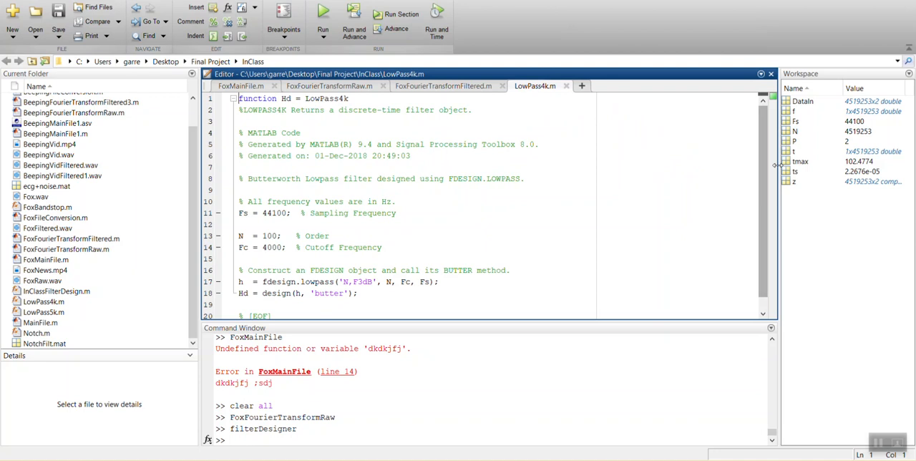
# Check the filter order value 100 in LowPass4k.m against the Filter Designer.
pyautogui.scroll(-3)
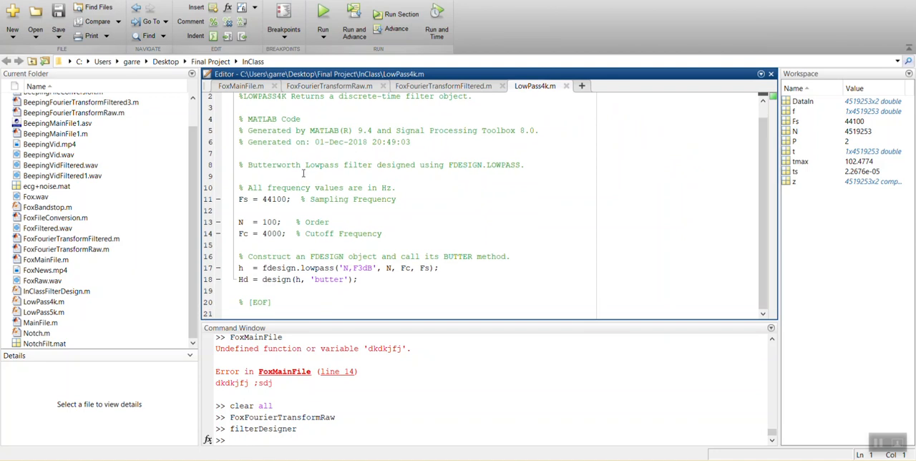
pyautogui.click(279, 222)
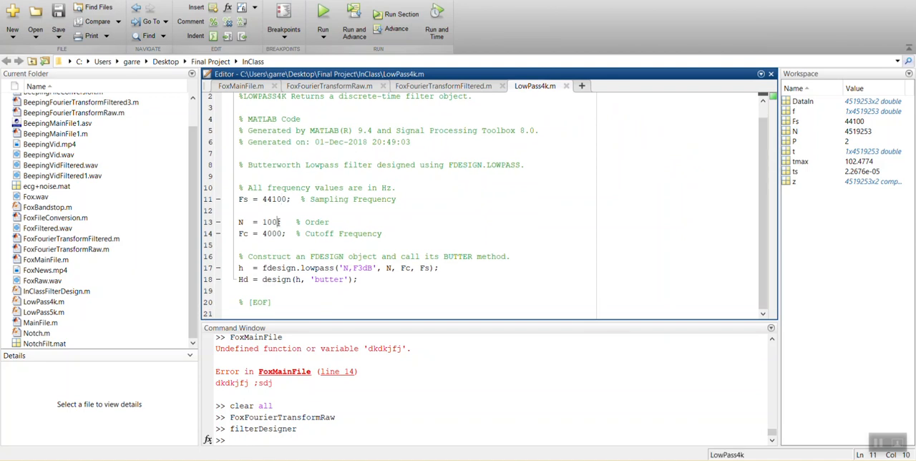
pyautogui.doubleClick(258, 222)
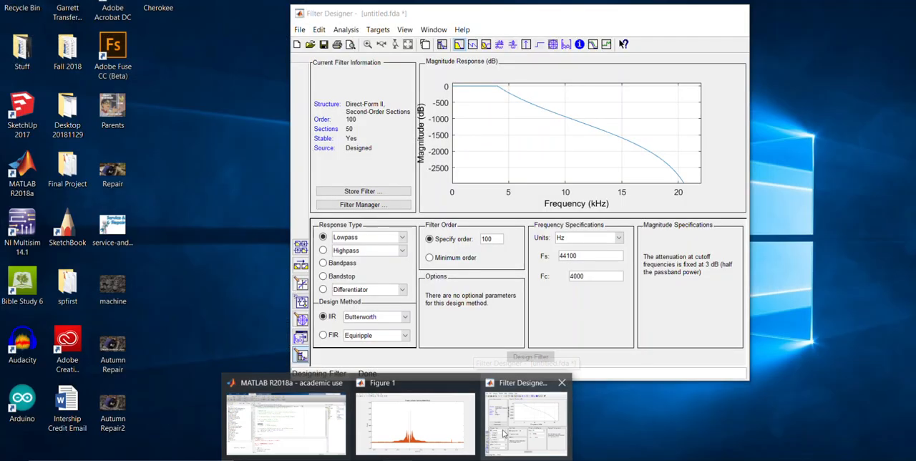
pyautogui.click(281, 419)
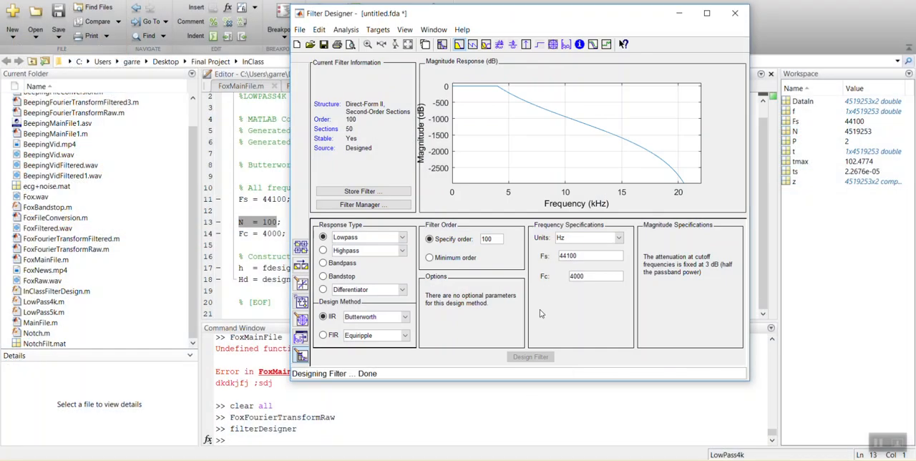
pyautogui.moveTo(473, 250)
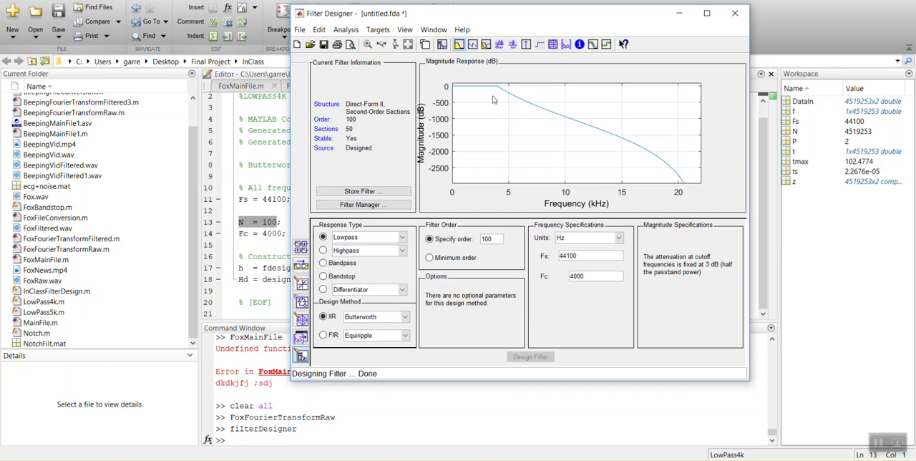
# Add an end statement to LowPass4k.m and copy the entire function code.
pyautogui.click(734, 15)
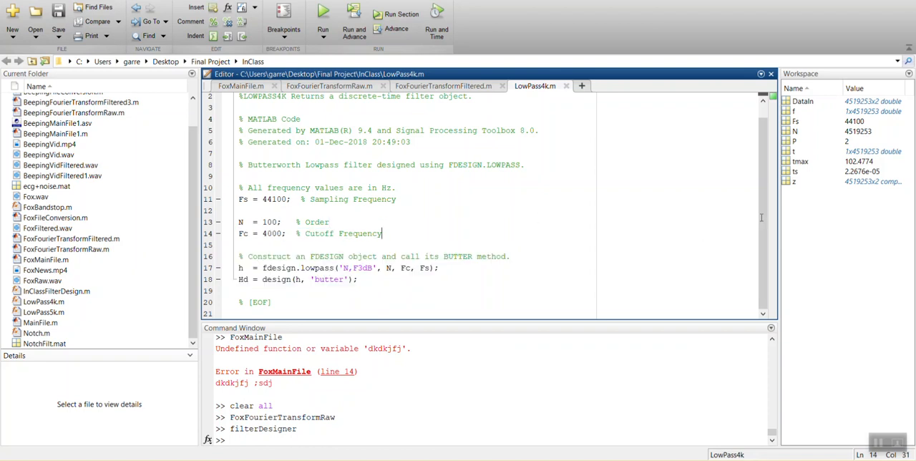
pyautogui.write('end')
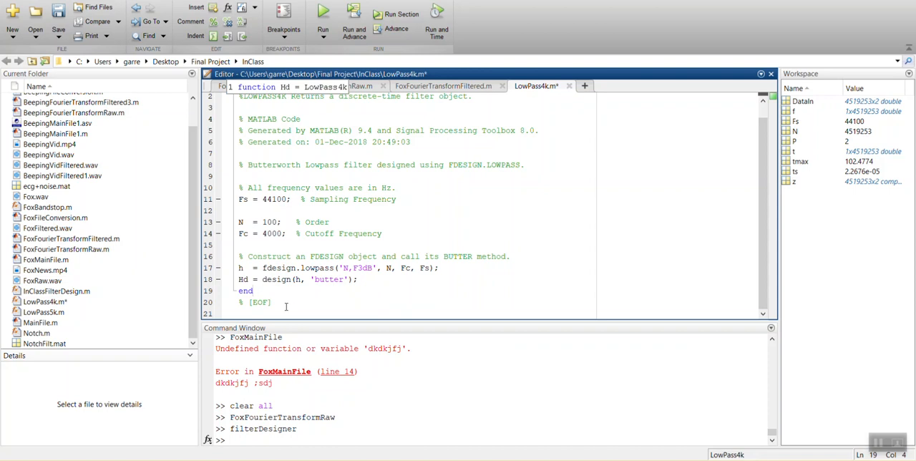
pyautogui.press('ctrl+a')
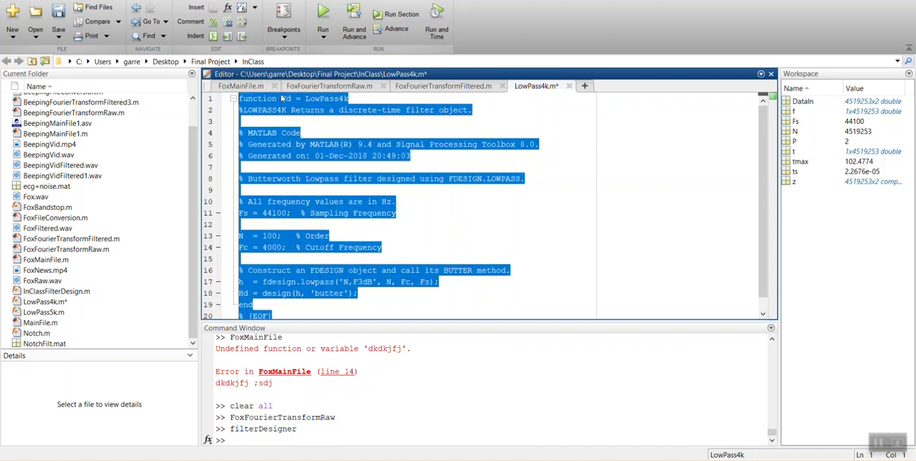
pyautogui.click(329, 86)
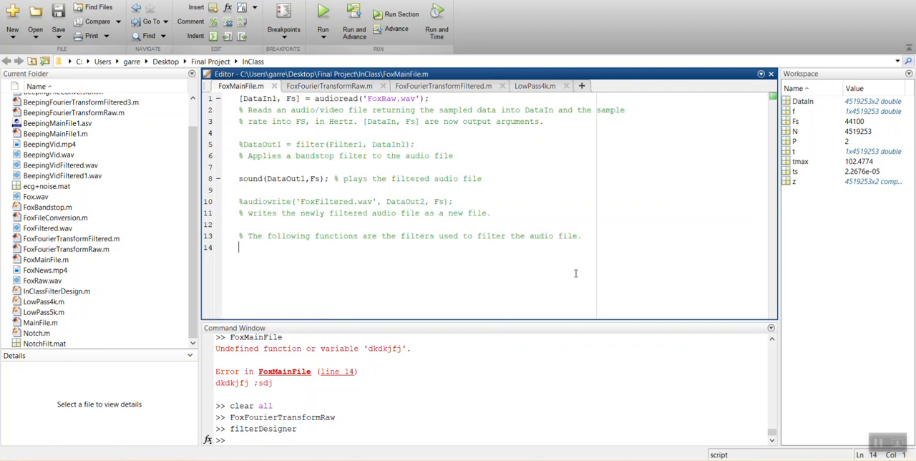
pyautogui.moveTo(343, 269)
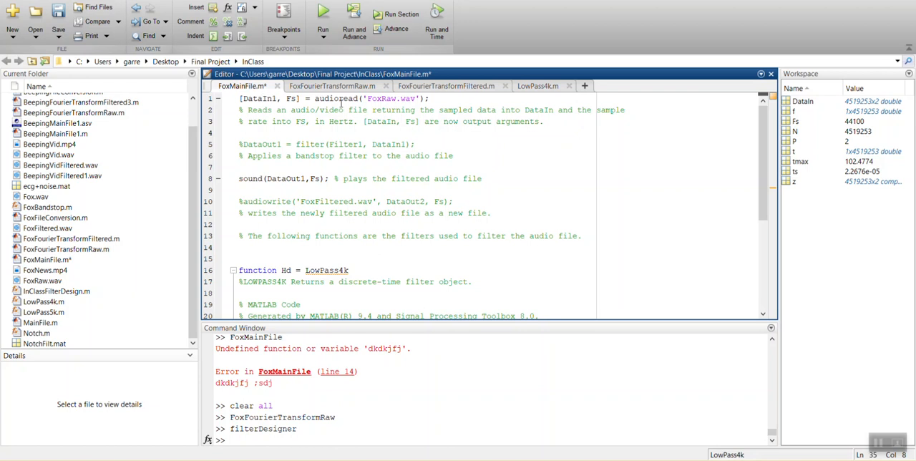
# Embed LowPass4k in FoxMainFile, rerun after clear all, inspect DataIn1, and uncomment the filter line.
pyautogui.moveTo(330, 98); pyautogui.dragTo(386, 98)
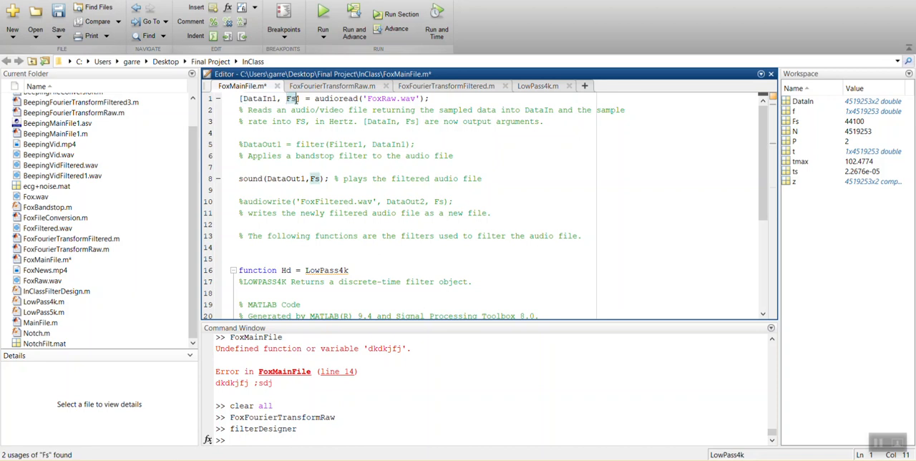
pyautogui.doubleClick(260, 98)
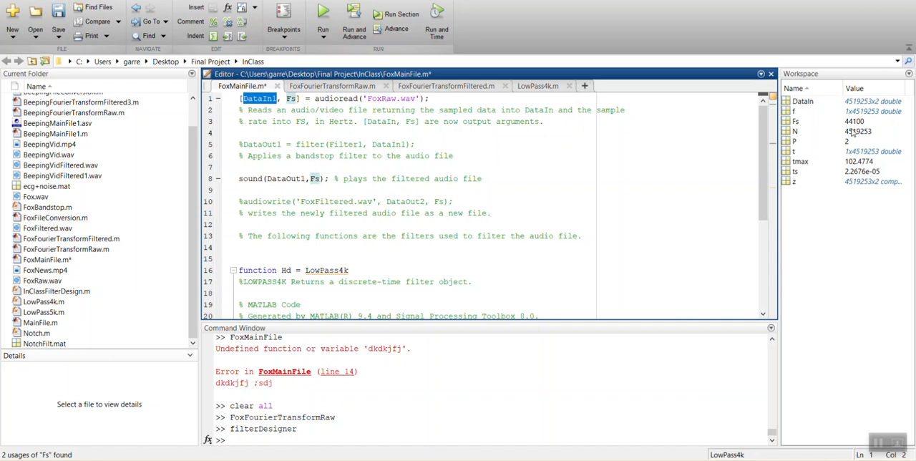
pyautogui.write('cle')
pyautogui.write('%')
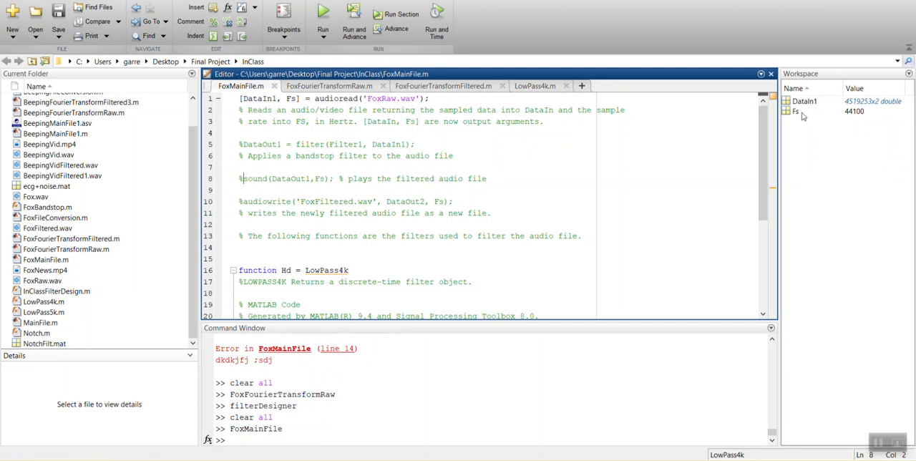
pyautogui.moveTo(817, 105)
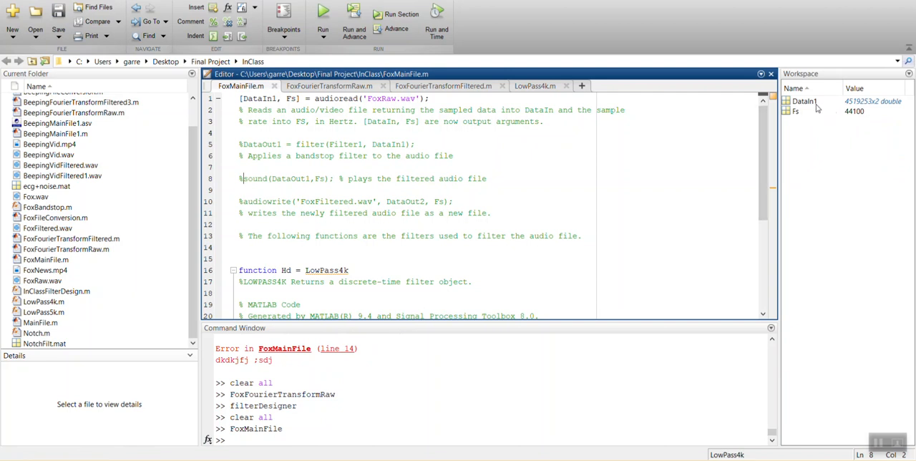
pyautogui.doubleClick(808, 100)
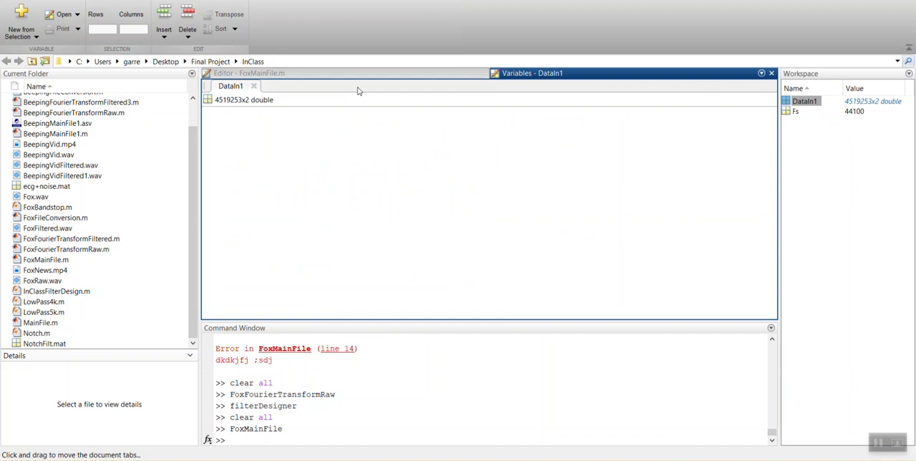
pyautogui.doubleClick(244, 100)
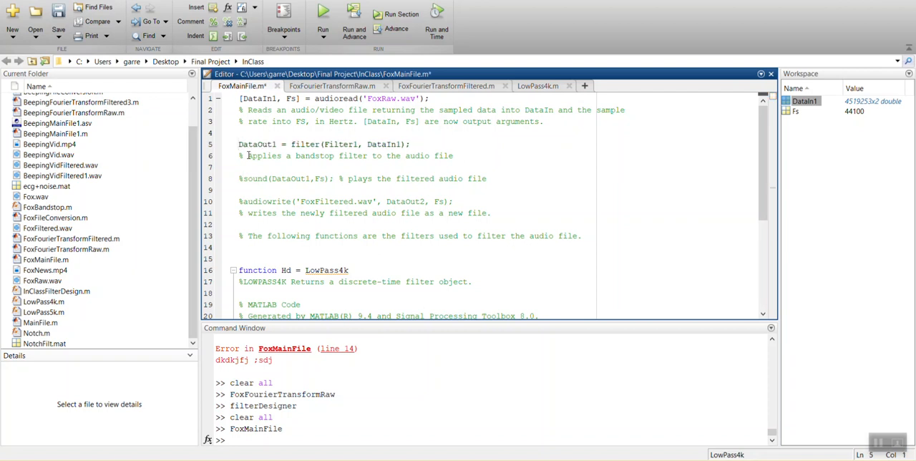
# Replace Filter1 with LowPass4k on line 5 so DataIn1 filters into DataOut1.
pyautogui.doubleClick(303, 144)
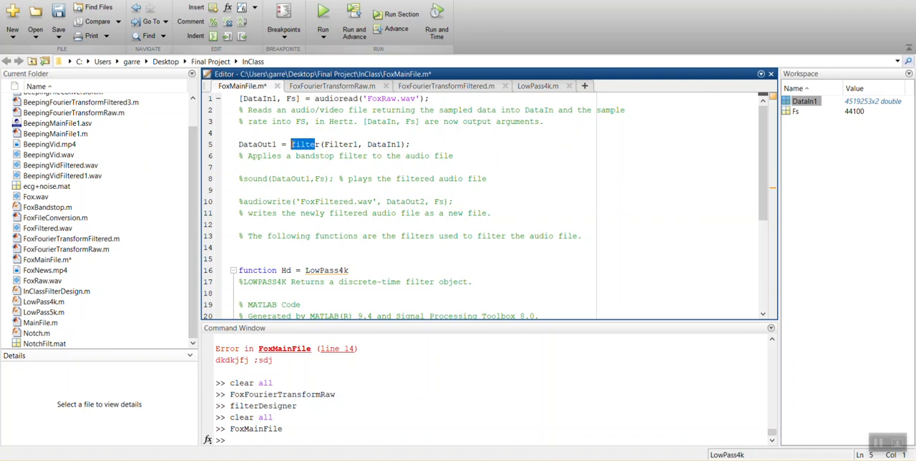
pyautogui.doubleClick(258, 144)
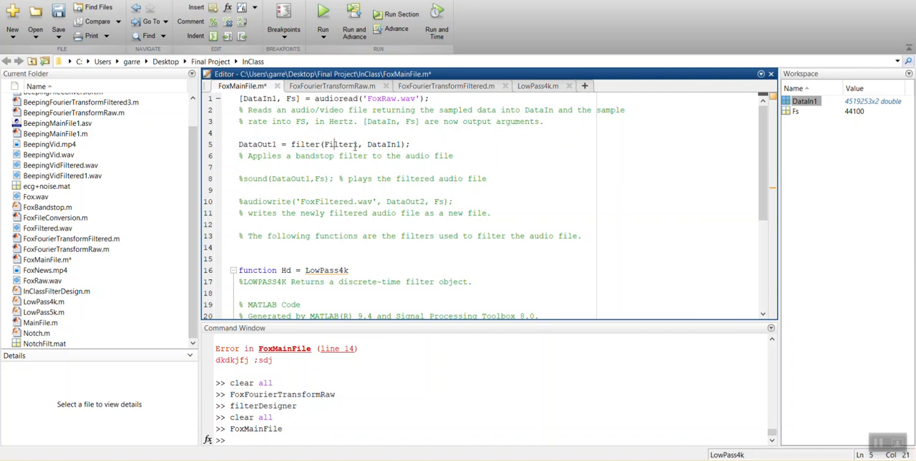
pyautogui.press('BackSpace')
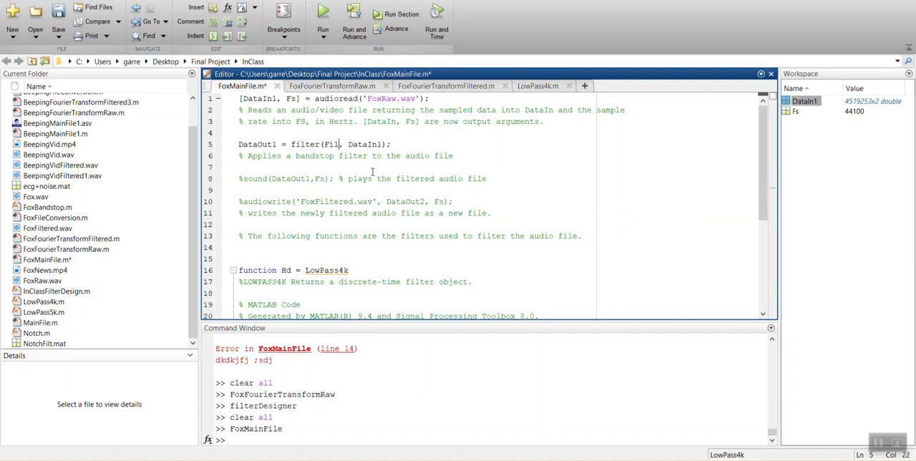
pyautogui.write('LowPass4k')
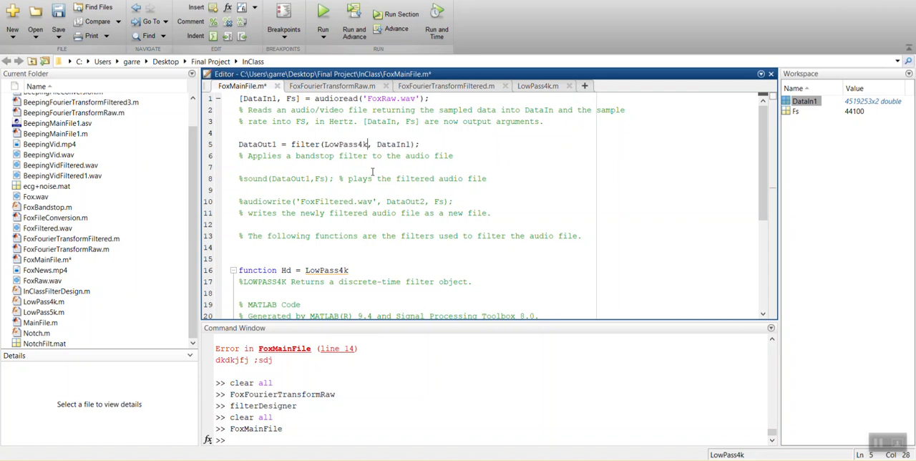
pyautogui.doubleClick(326, 270)
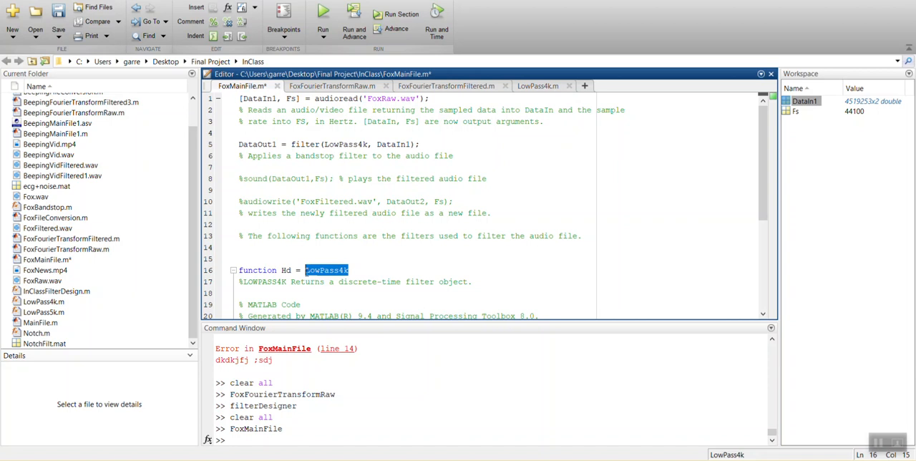
pyautogui.click(326, 270)
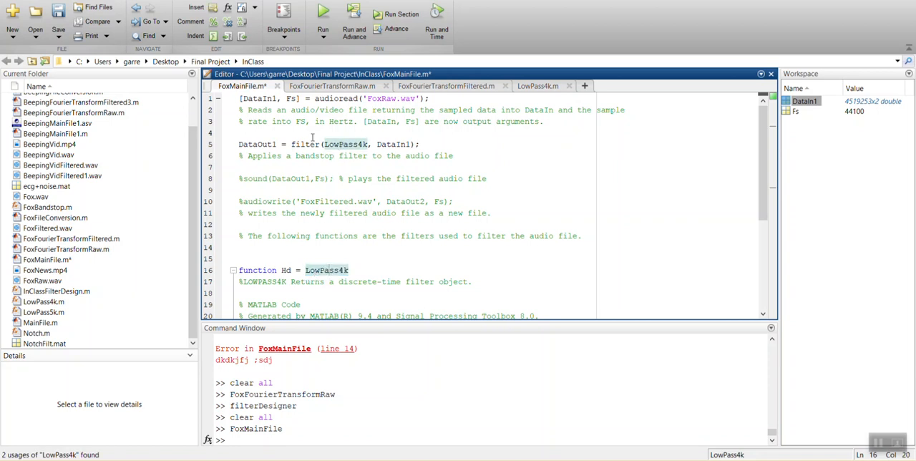
pyautogui.moveTo(323, 132)
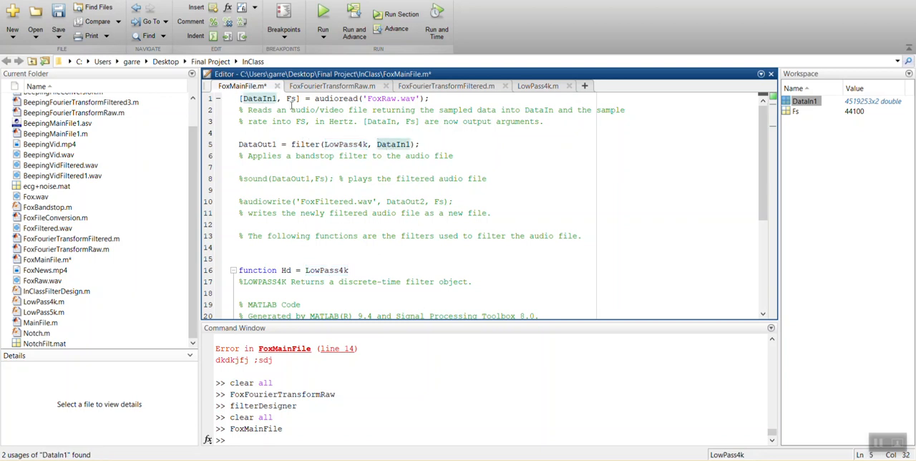
pyautogui.moveTo(837, 115)
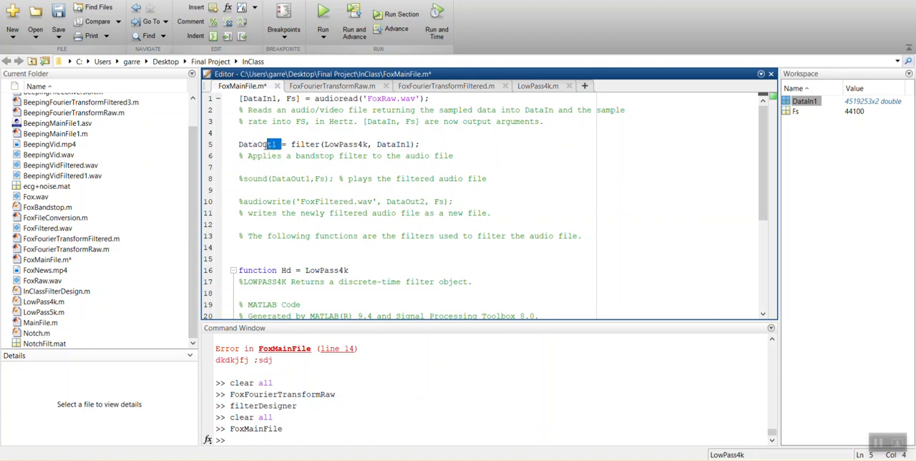
pyautogui.doubleClick(256, 144)
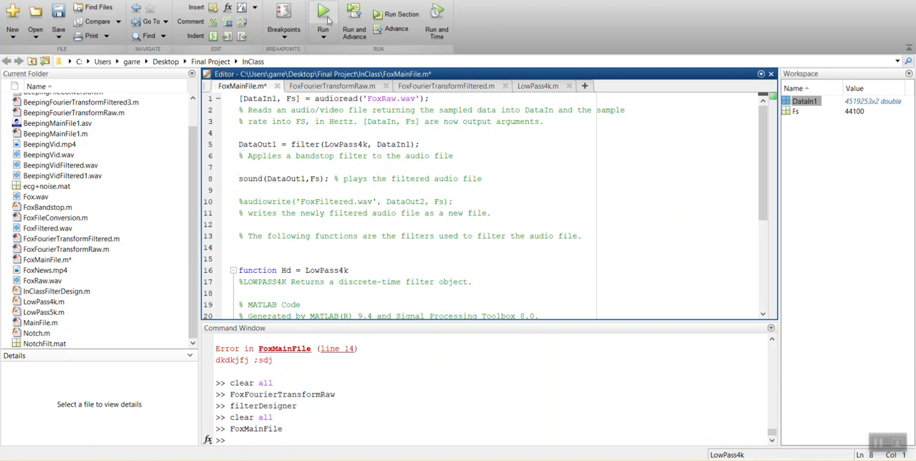
# Run FoxMainFile to hear the filtered audio, then enter clear all.
pyautogui.click(316, 11)
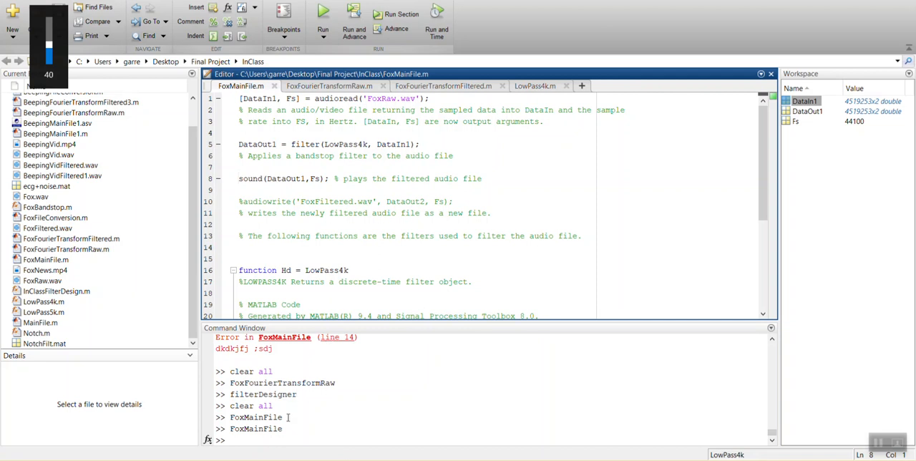
pyautogui.write('clear all')
pyautogui.write('In')
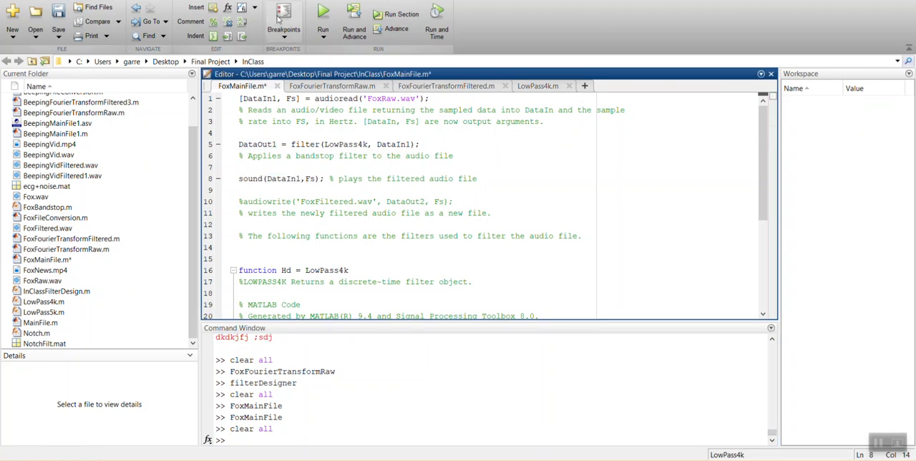
# Rerun FoxMainFile to play the original DataIn1 audio, then clear the workspace with clear all.
pyautogui.click(313, 14)
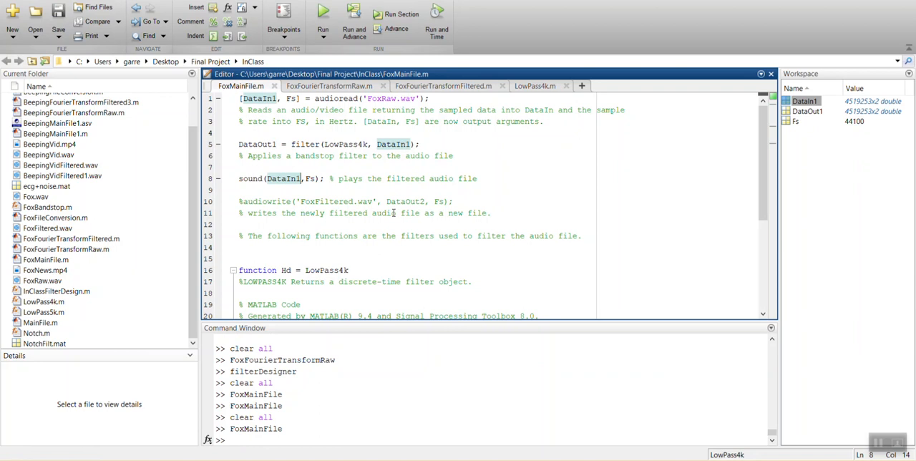
pyautogui.click(267, 439)
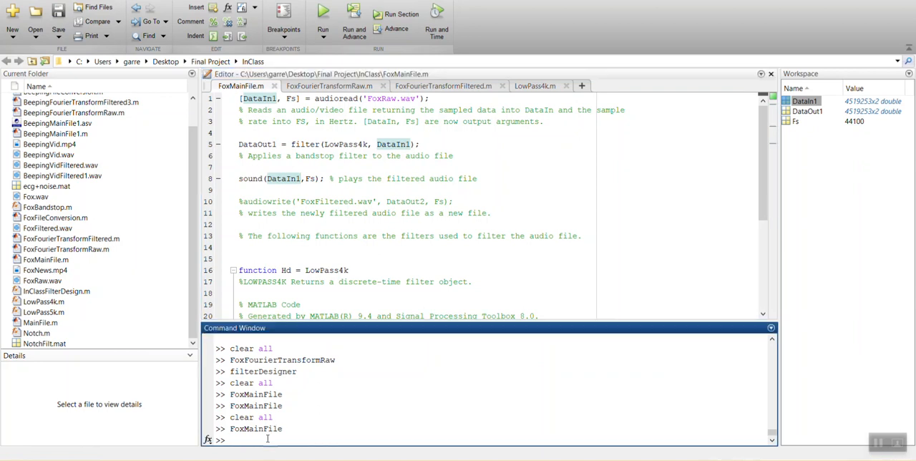
pyautogui.write('clear all')
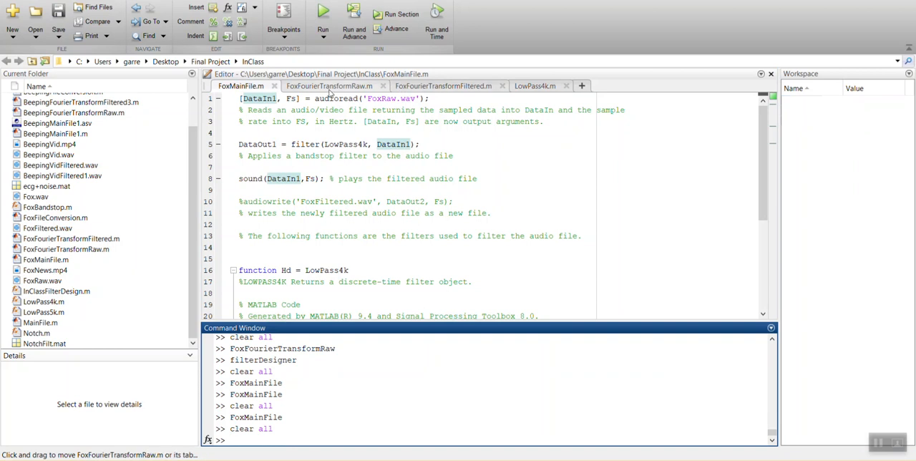
# Bring up FoxFourierTransformRaw.m to review the unfiltered spectrum and its spike near 7,100 Hz.
pyautogui.click(331, 86)
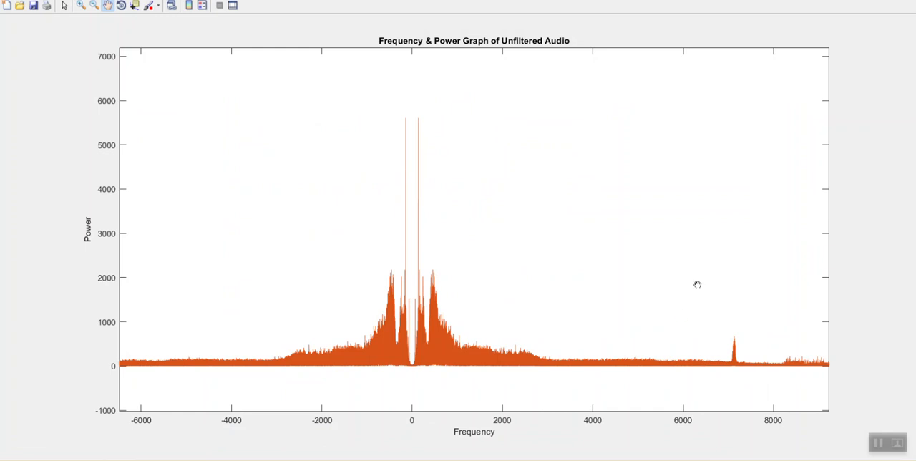
pyautogui.moveTo(729, 361)
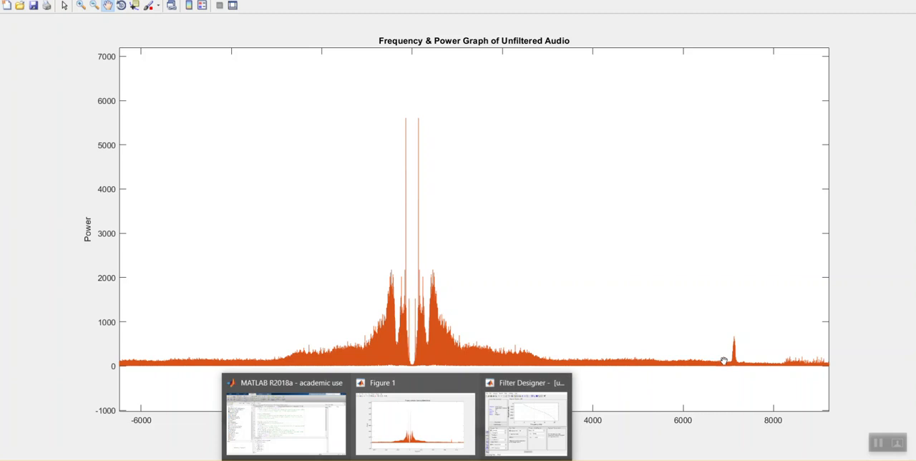
pyautogui.moveTo(722, 358)
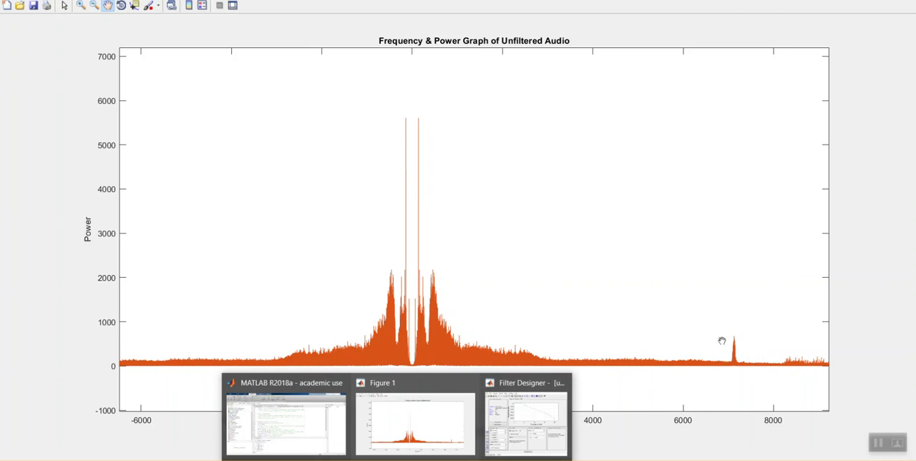
pyautogui.moveTo(789, 377)
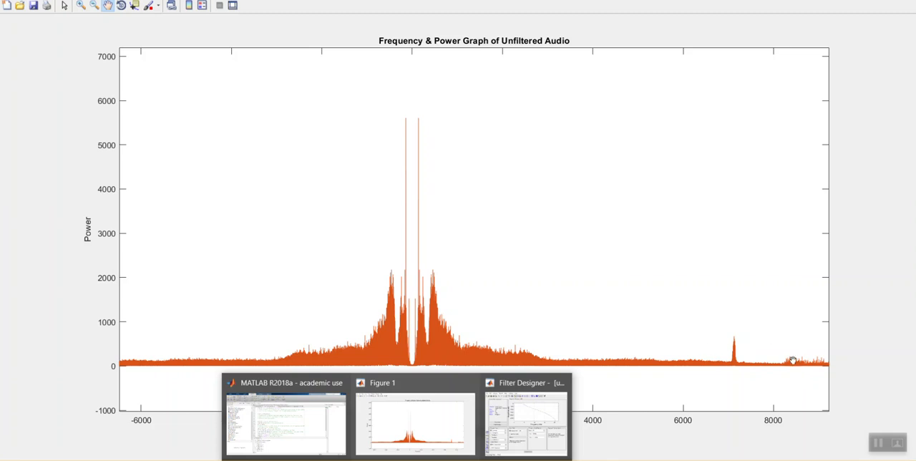
pyautogui.moveTo(559, 383)
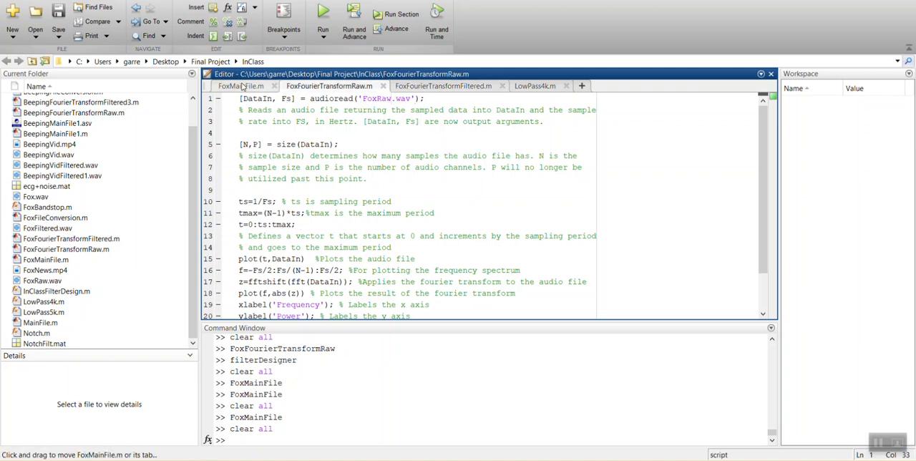
# Run FoxMainFile with audiowrite saving DataOut1 to FoxFiltered.wav, then enter clear all.
pyautogui.click(240, 85)
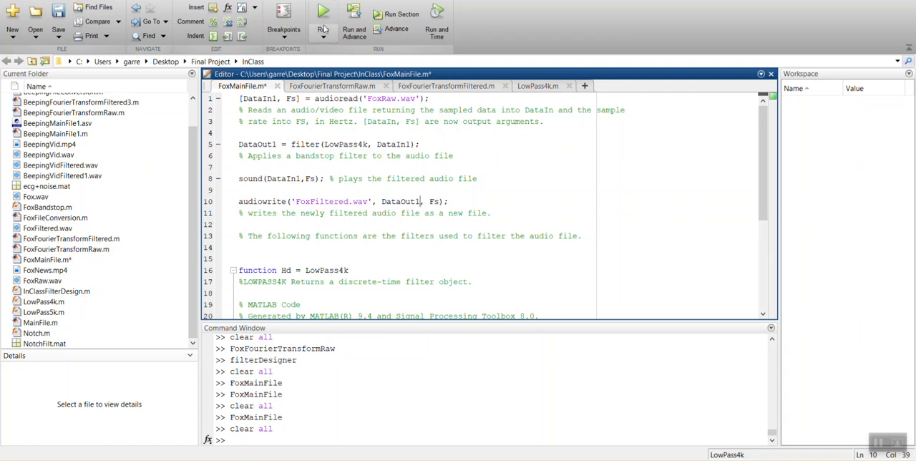
pyautogui.click(323, 12)
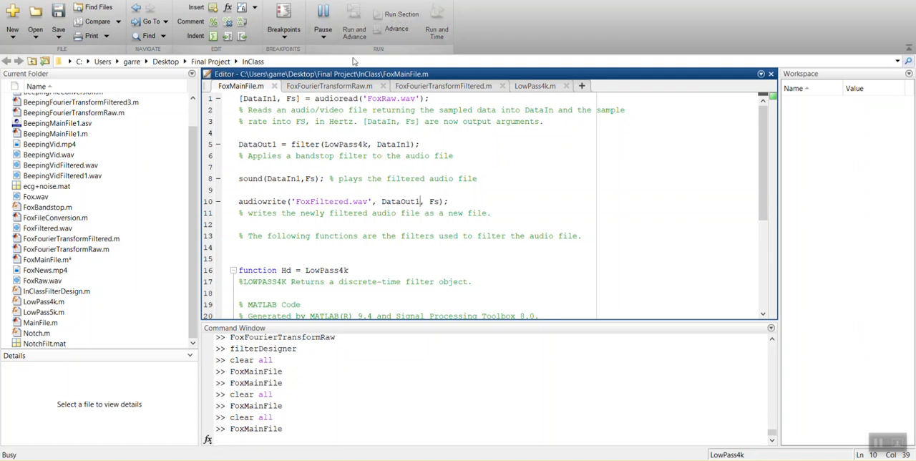
pyautogui.click(250, 436)
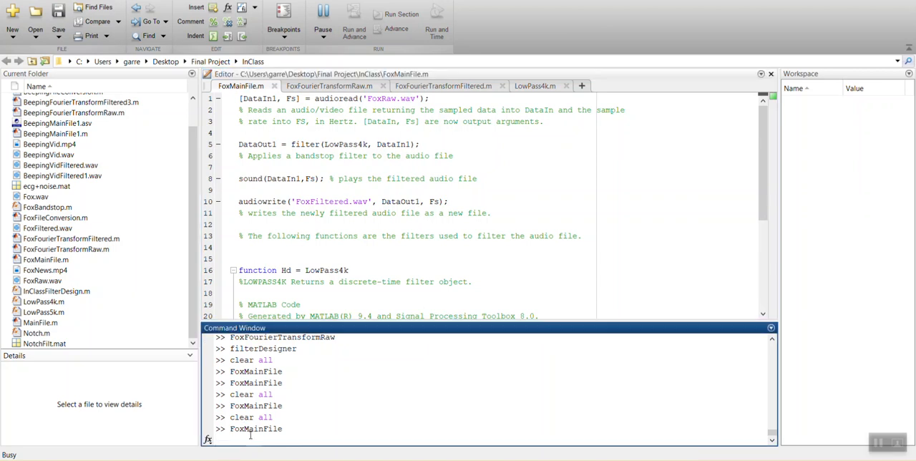
pyautogui.write('clear all')
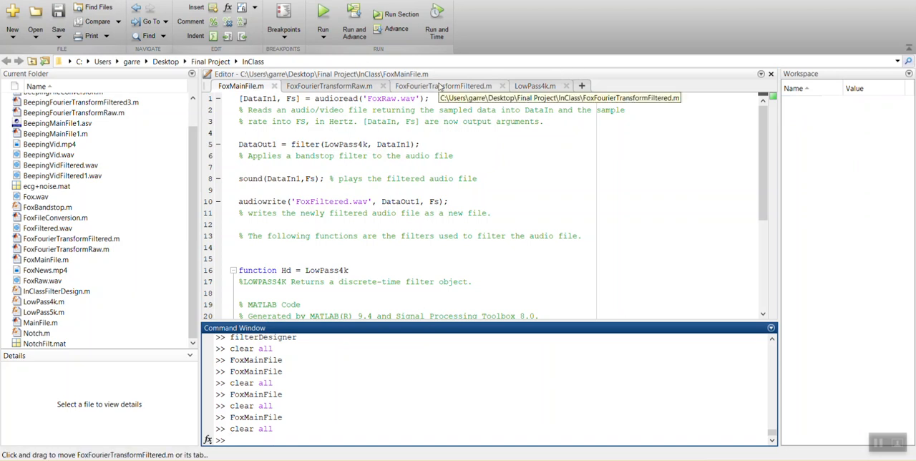
# Run FoxFourierTransformFiltered.m to plot the filtered audio's power spectrum, cut off above ~4000 Hz.
pyautogui.click(451, 86)
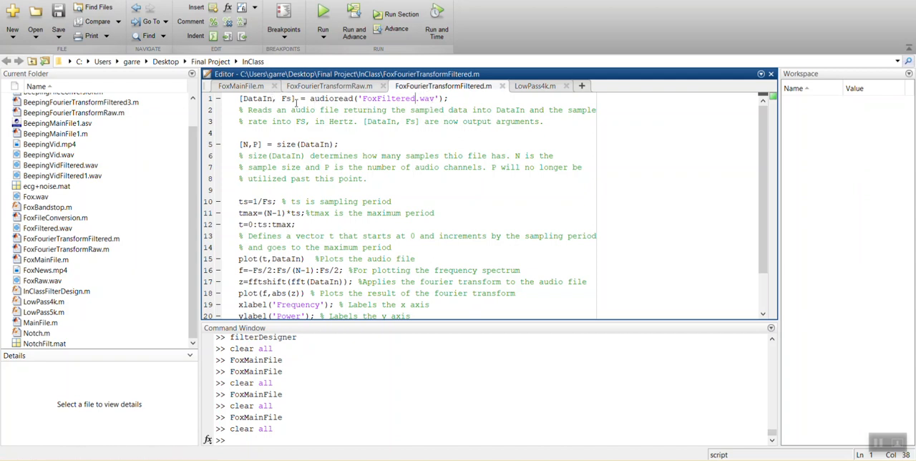
pyautogui.click(315, 14)
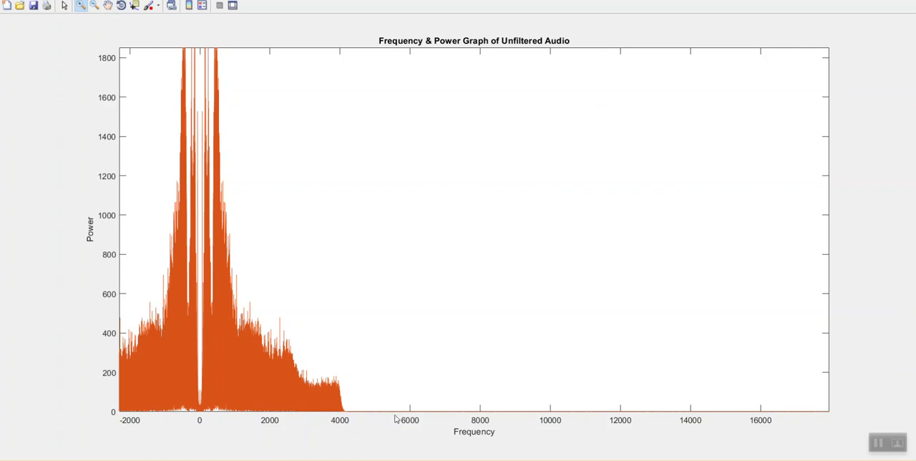
pyautogui.moveTo(462, 304)
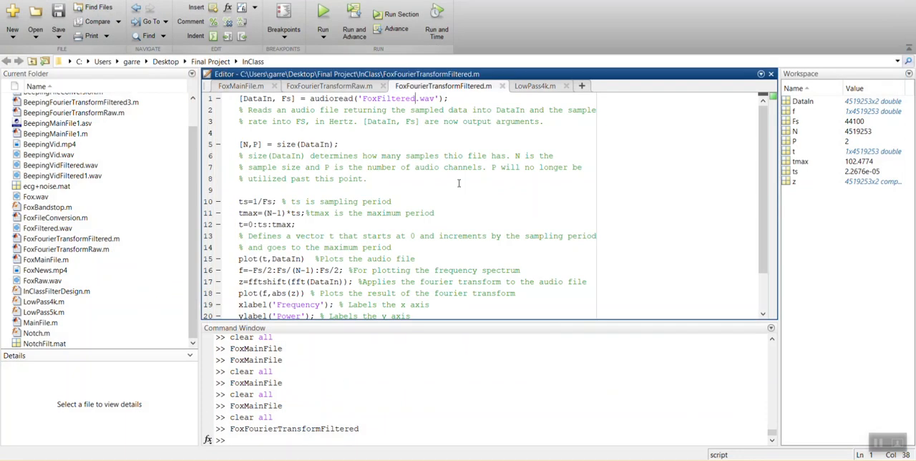
pyautogui.moveTo(434, 368)
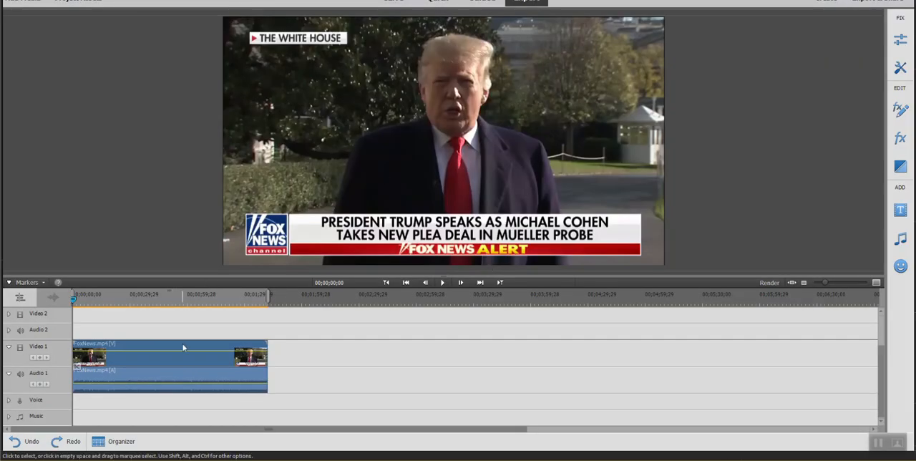
# Remove the news clip's original audio and put FoxFiltered.wav on the Audio 1 track.
pyautogui.rightClick(183, 347)
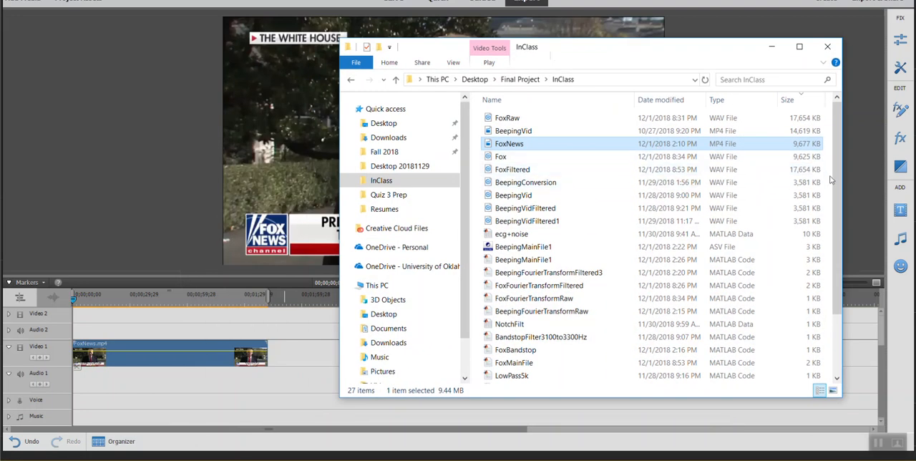
pyautogui.scroll(-3)
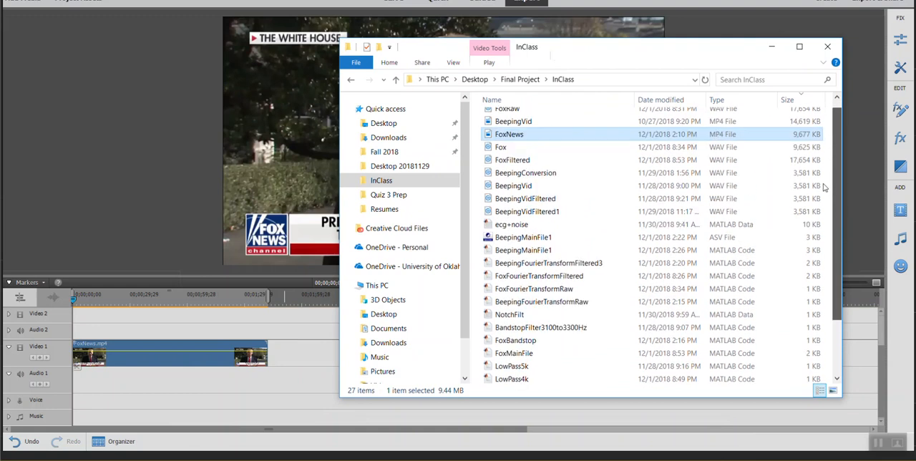
pyautogui.click(511, 167)
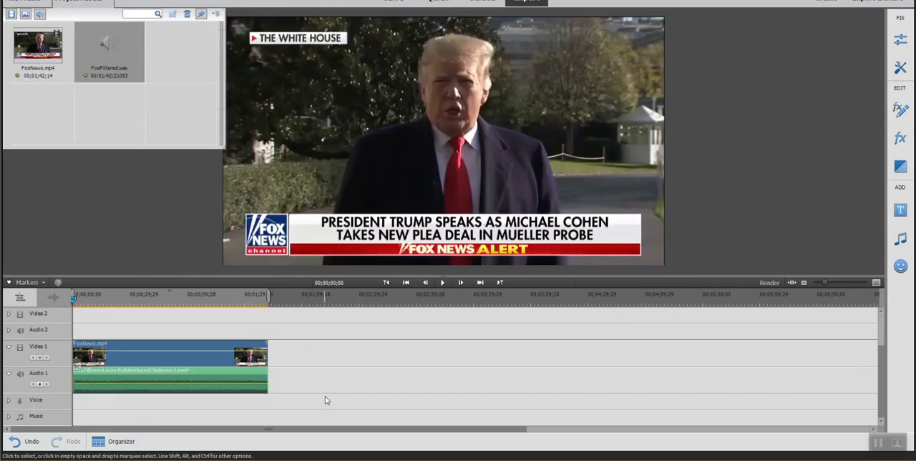
# Preview the news clip's opening seconds with filtered audio, then return to MATLAB's FoxMainFile.m.
pyautogui.click(443, 282)
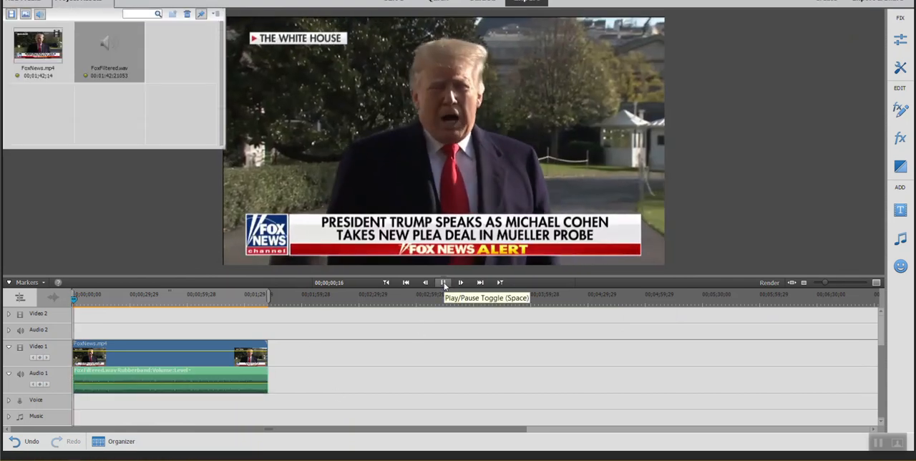
pyautogui.click(443, 282)
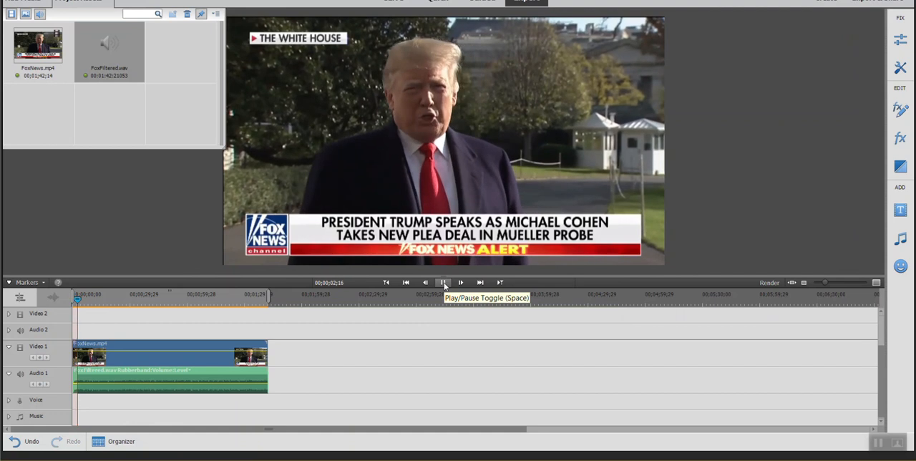
pyautogui.click(443, 281)
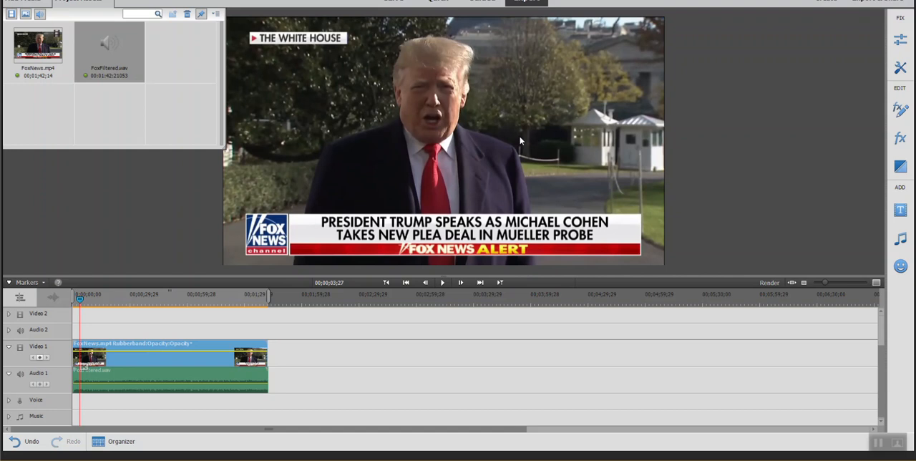
pyautogui.moveTo(502, 201)
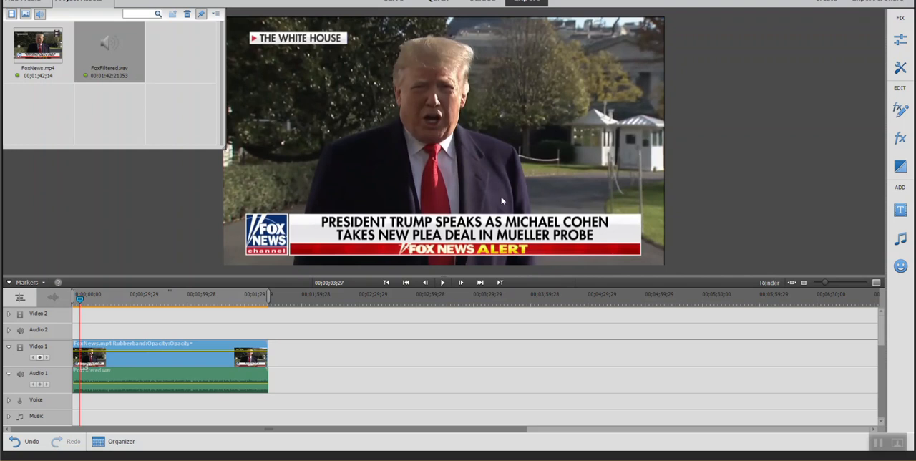
pyautogui.moveTo(248, 197)
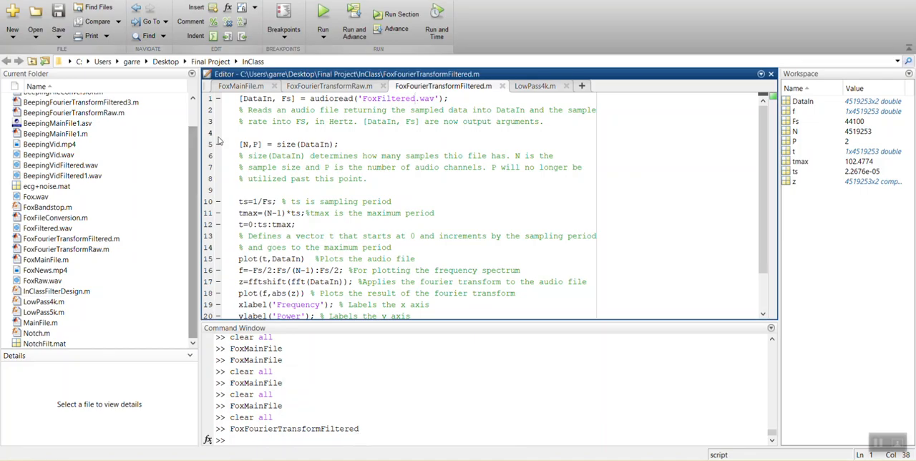
pyautogui.click(241, 86)
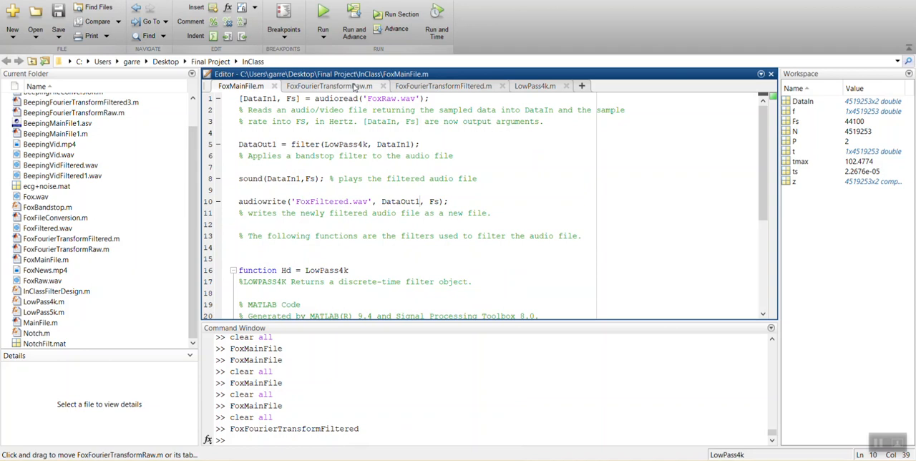